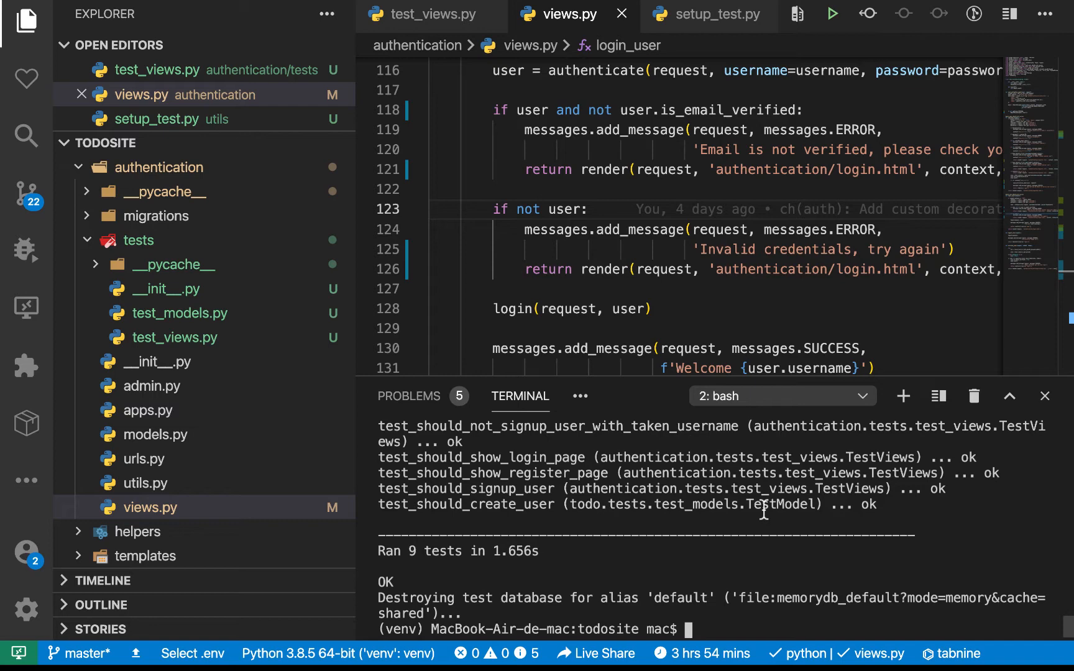
# Step: Install the coverage package with pip install coverage in the integrated terminal
pyautogui.write('pip install coverage')
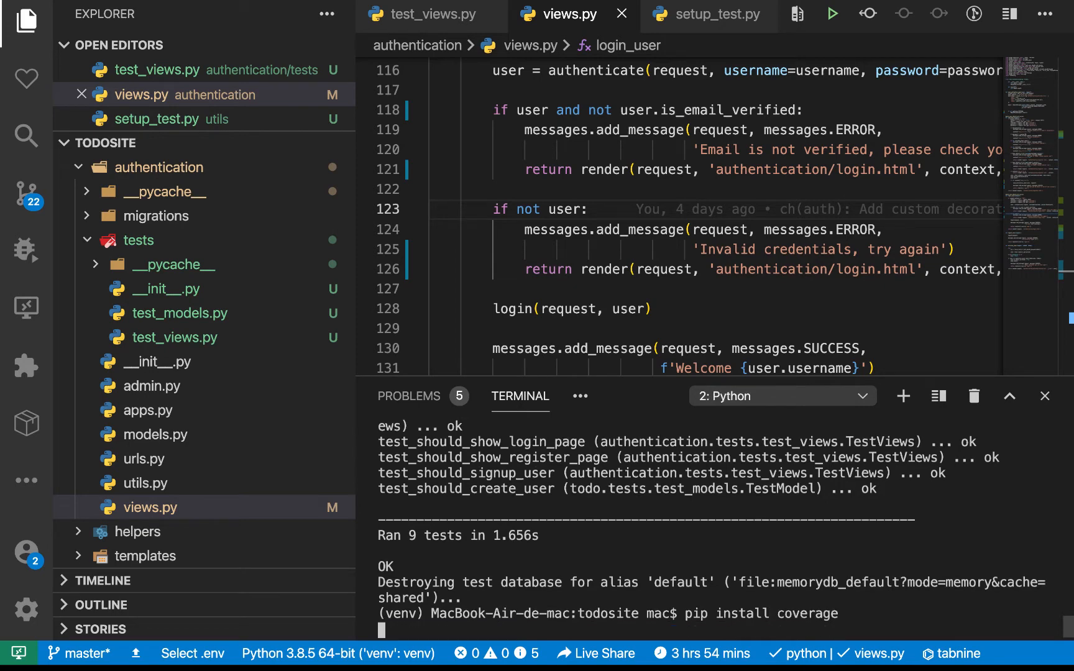
pyautogui.scroll(-3)
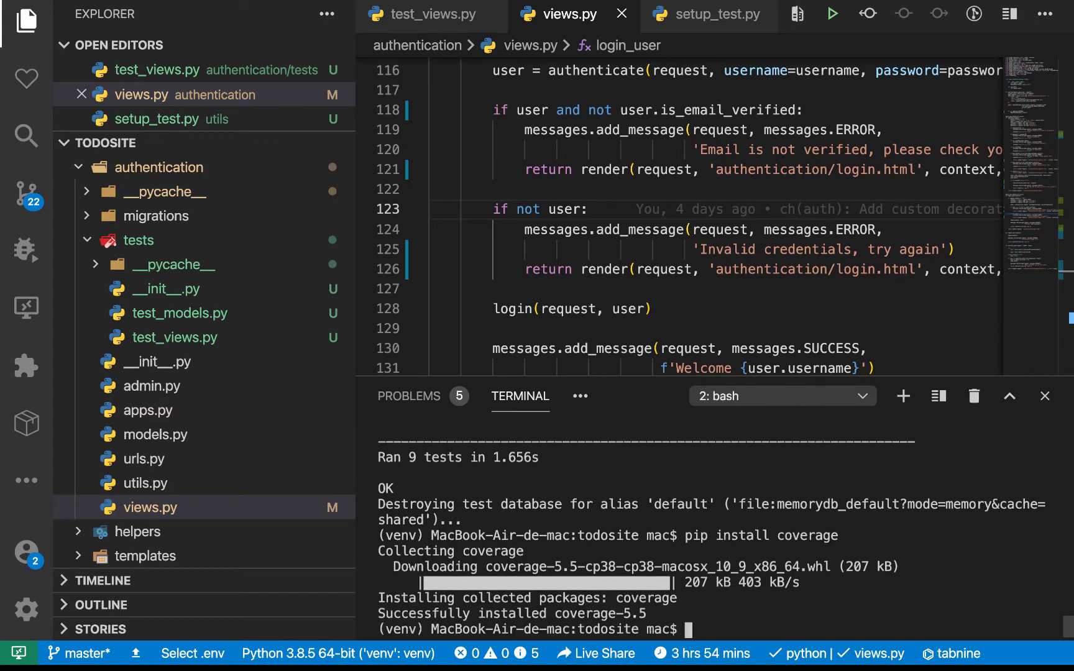
pyautogui.write('coverage run')
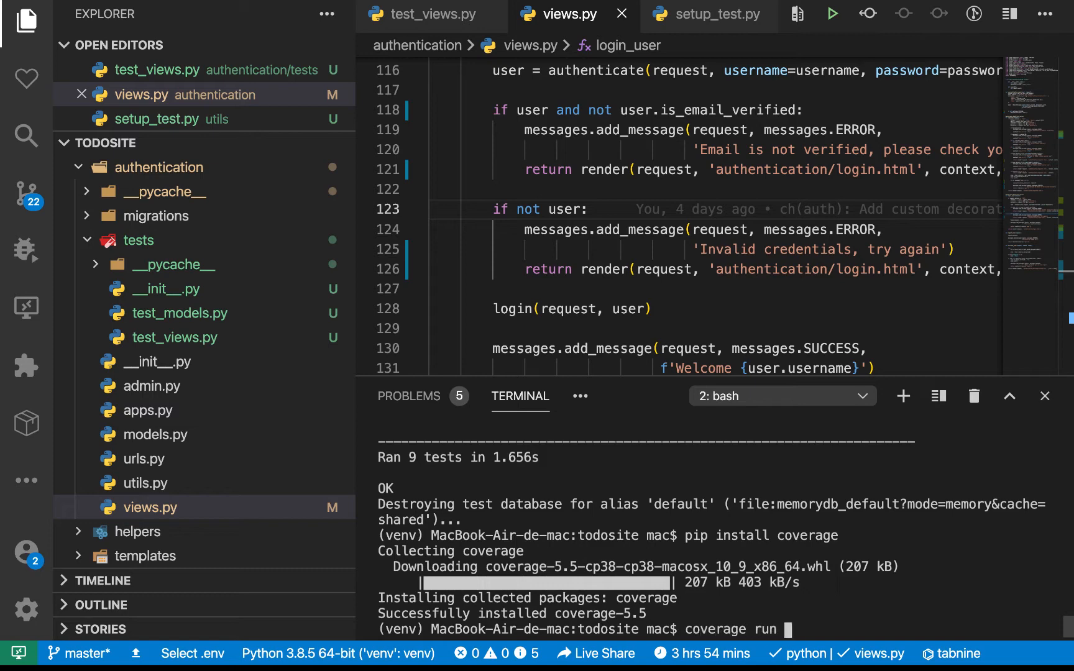
# Step: Run the 9 Django tests under coverage with verbosity 2 and print the report (44% total)
pyautogui.write('manage.py')
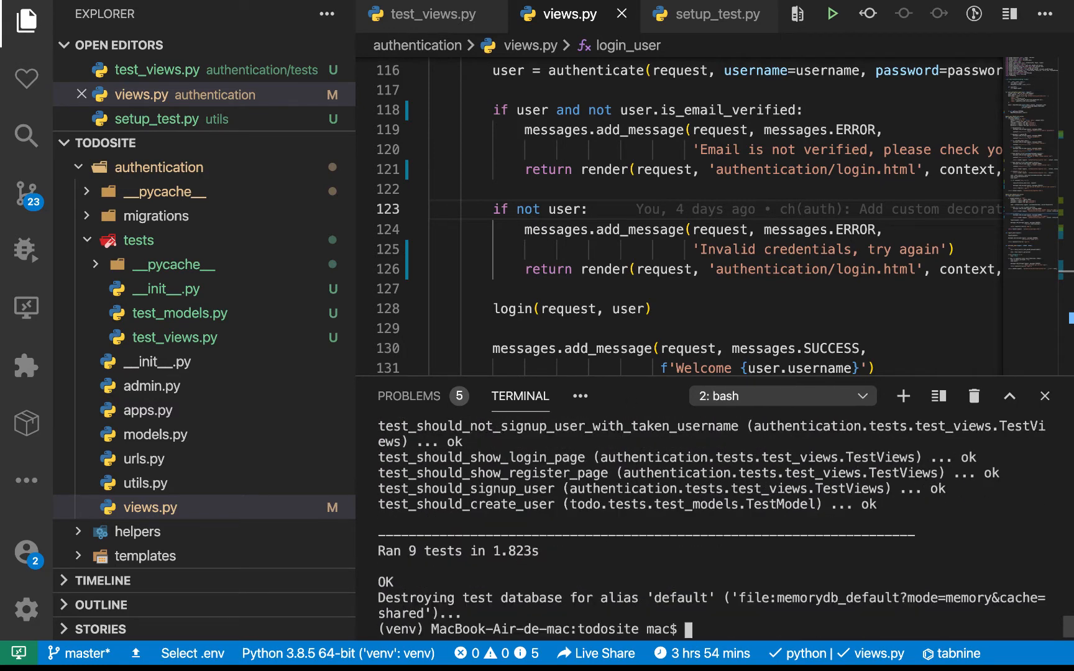
pyautogui.moveTo(813, 510)
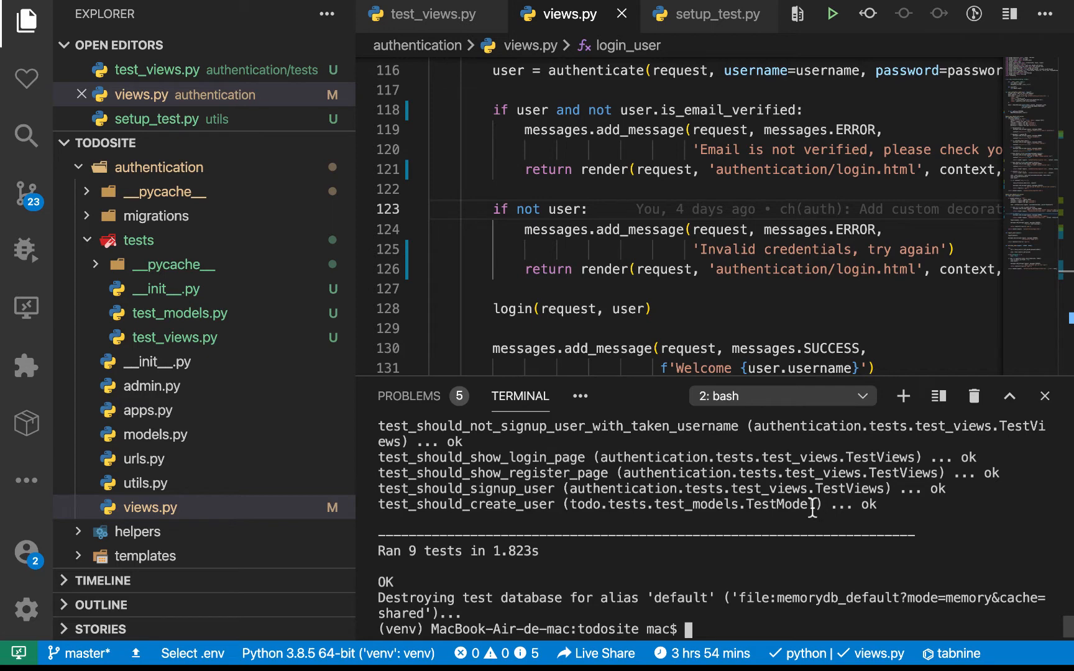
pyautogui.write('coverage run manage.py test -v 2 &&')
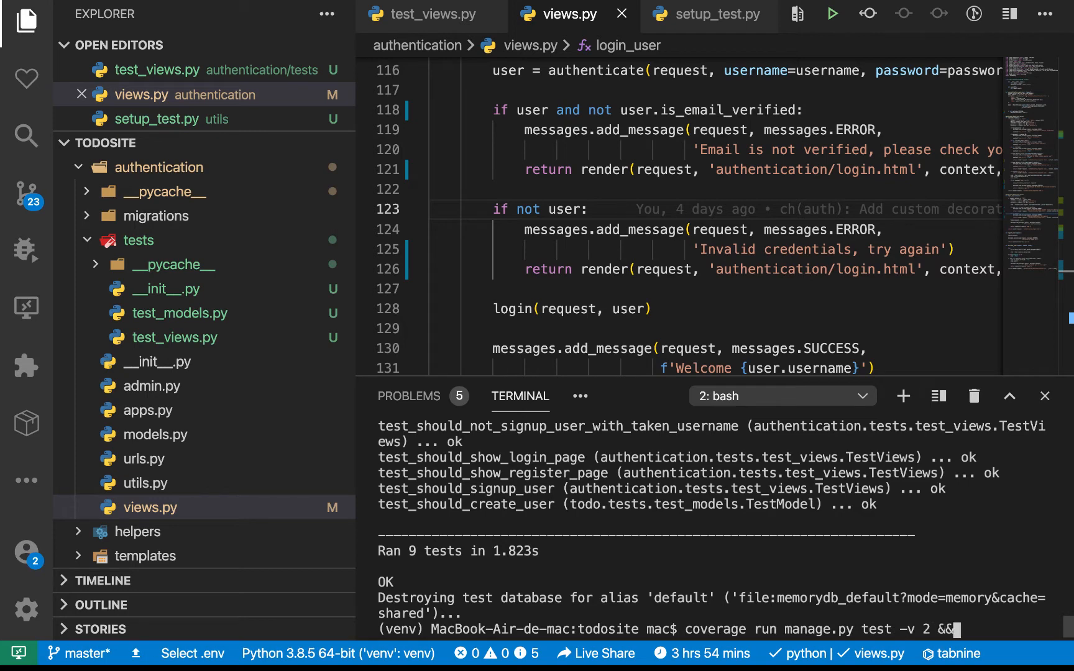
pyautogui.write('coverage')
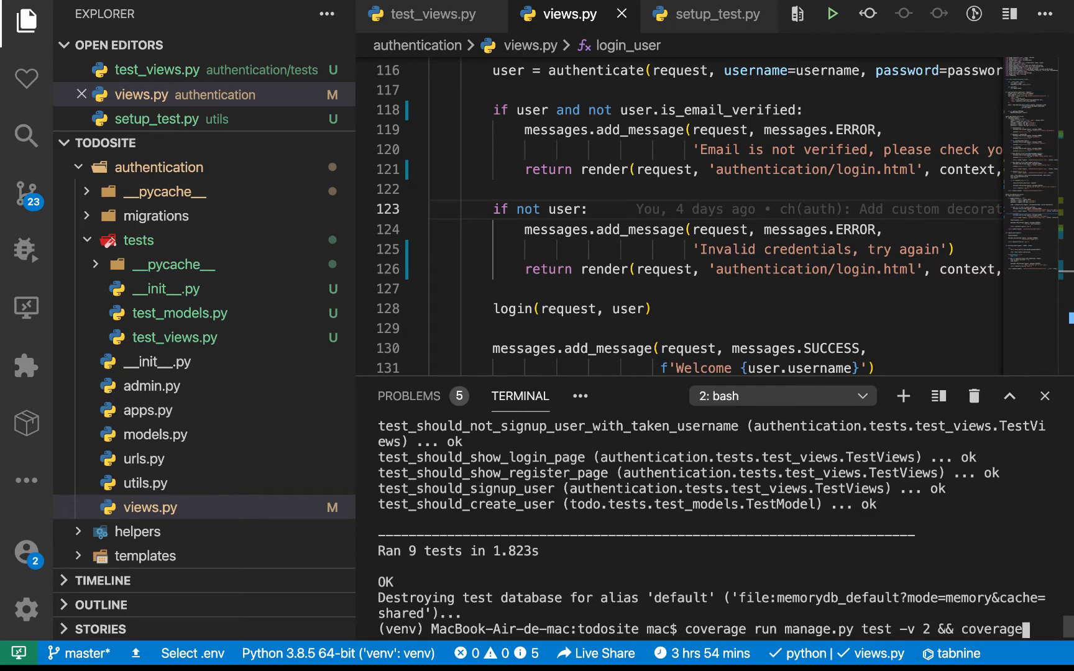
pyautogui.write('report')
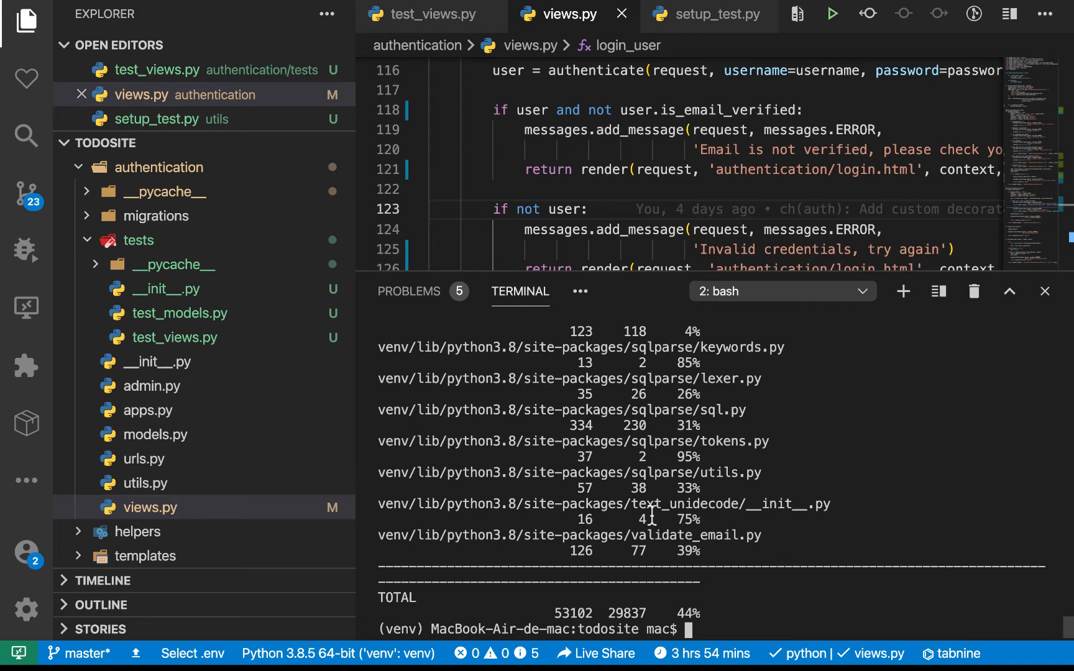
pyautogui.moveTo(425, 530)
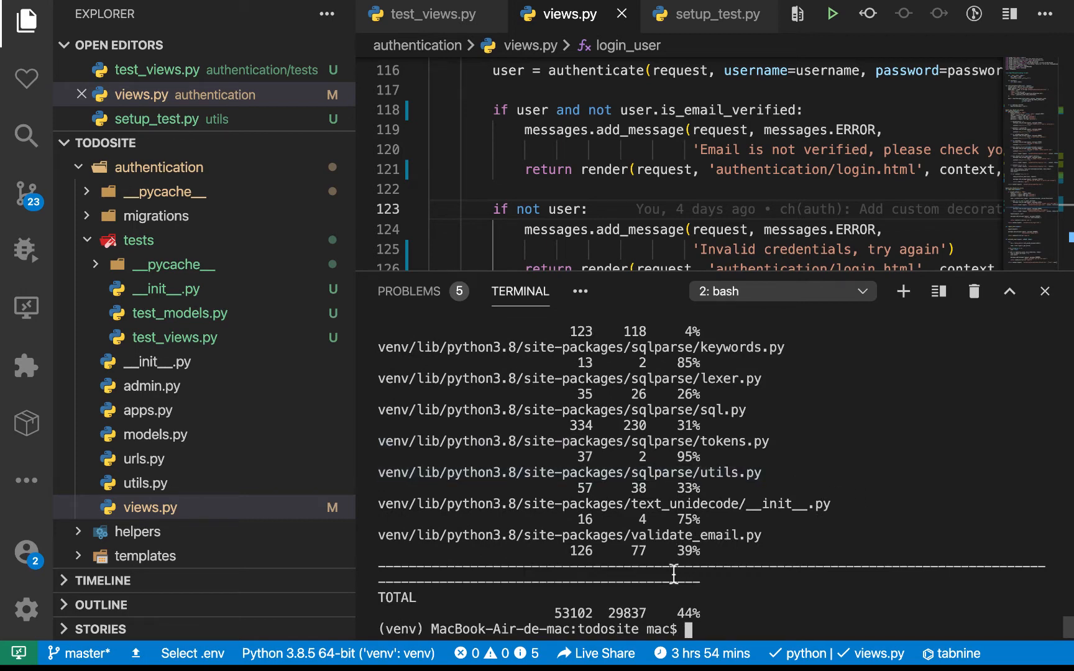
# Step: Rerun coverage with --source "authentication,todo" and review the 69% report across 293 statements
pyautogui.click(159, 168)
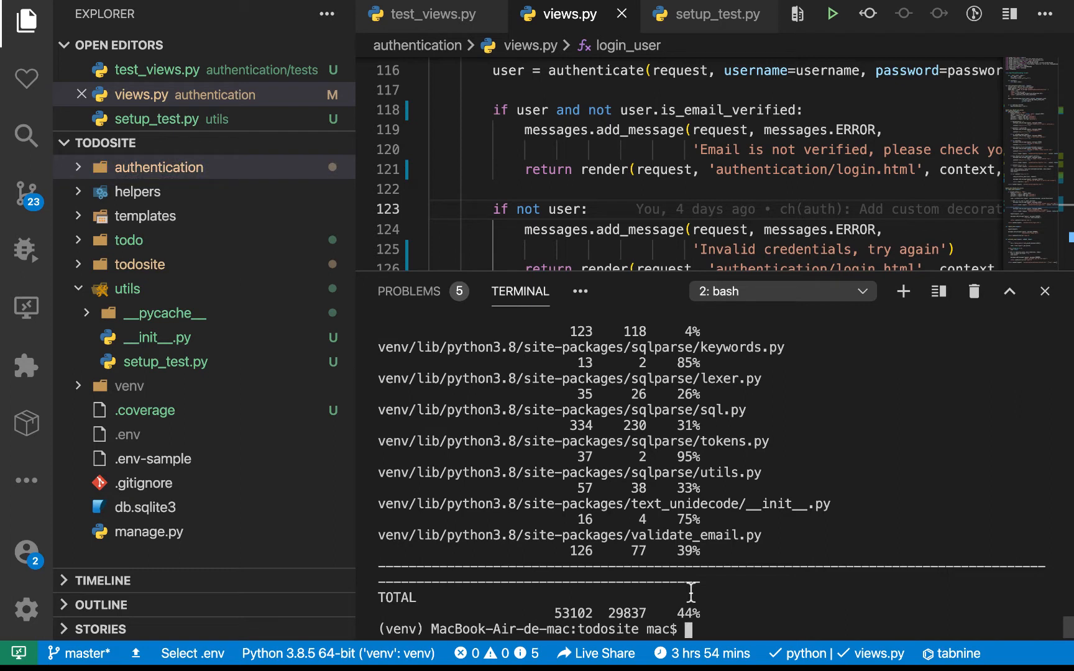
pyautogui.write('coverage run manage.py test -v 2 && coverage report')
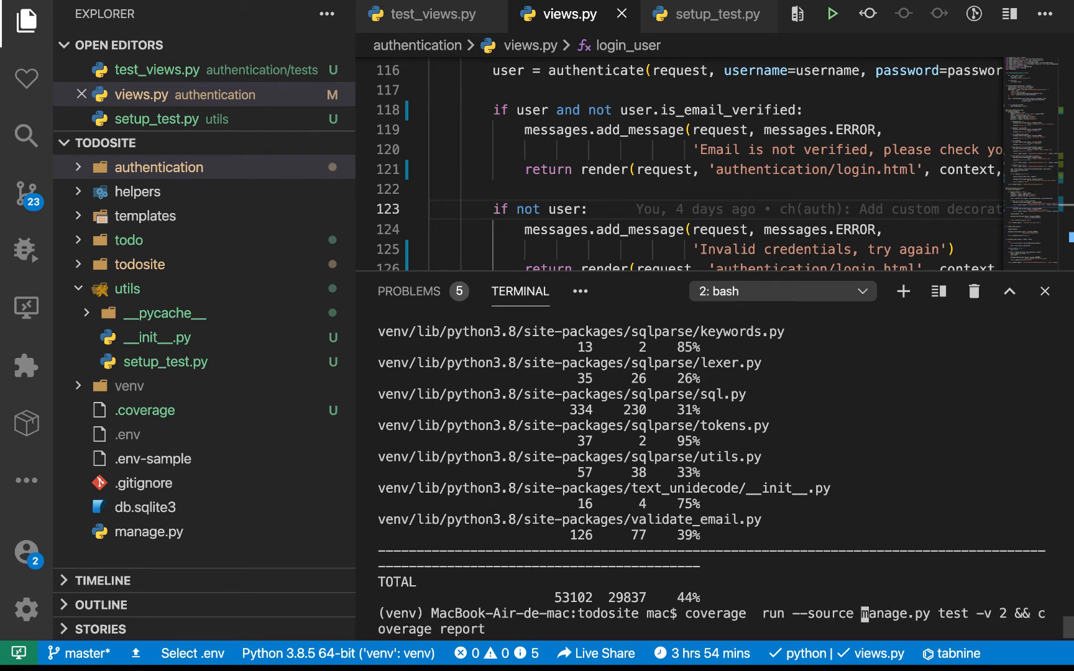
pyautogui.write('""')
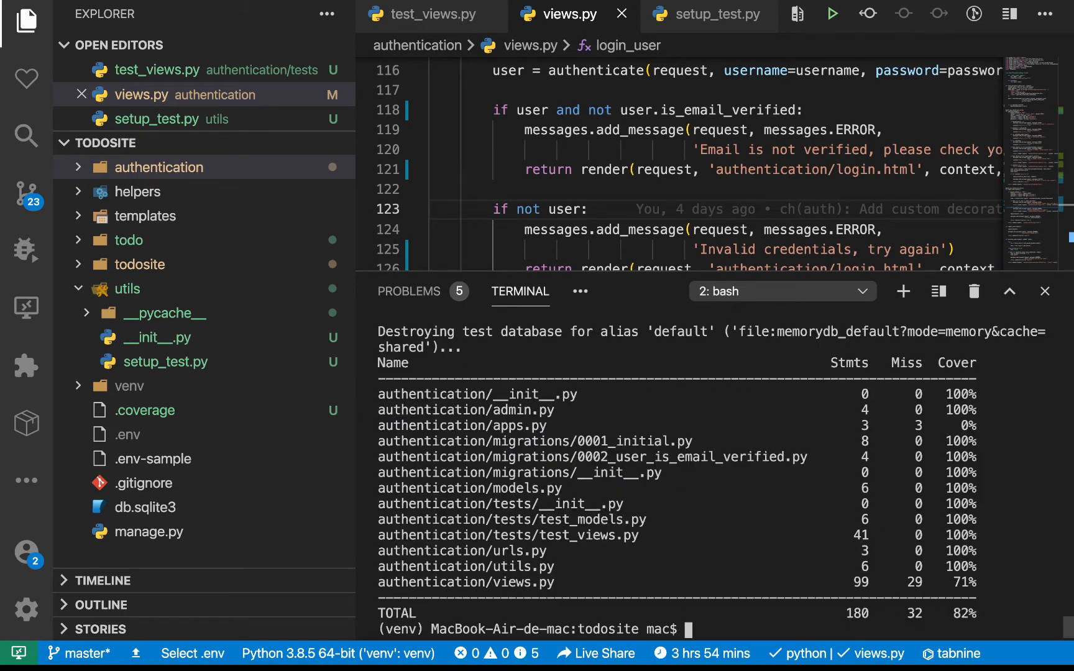
pyautogui.moveTo(424, 428); pyautogui.dragTo(582, 583)
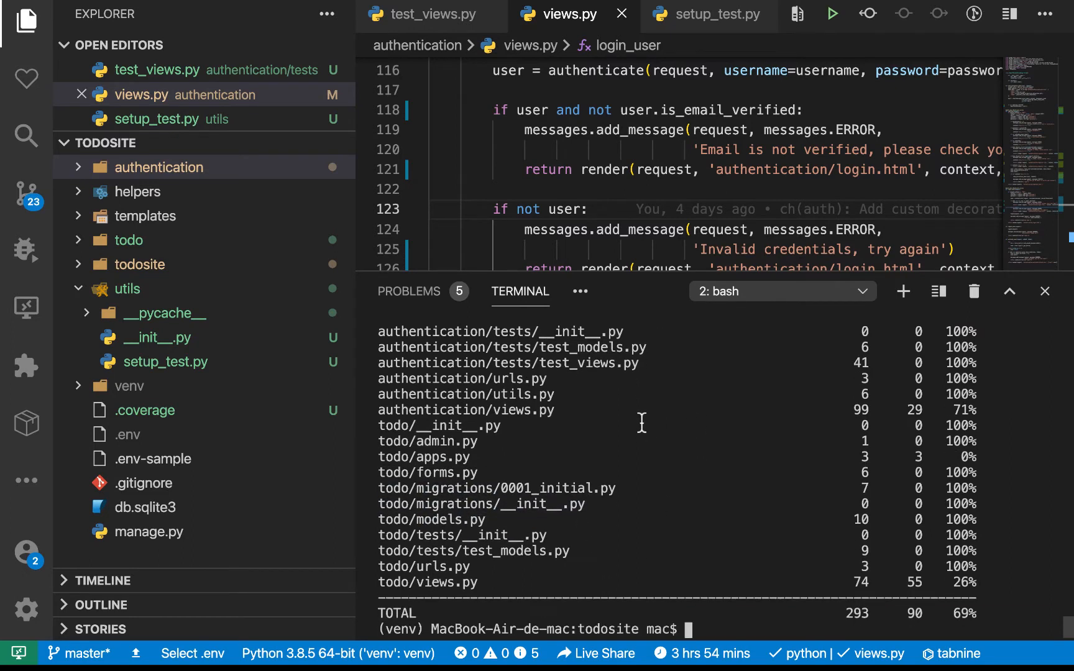
# Step: Clear the terminal and retype the coverage command limited to authentication and todo
pyautogui.write('clear')
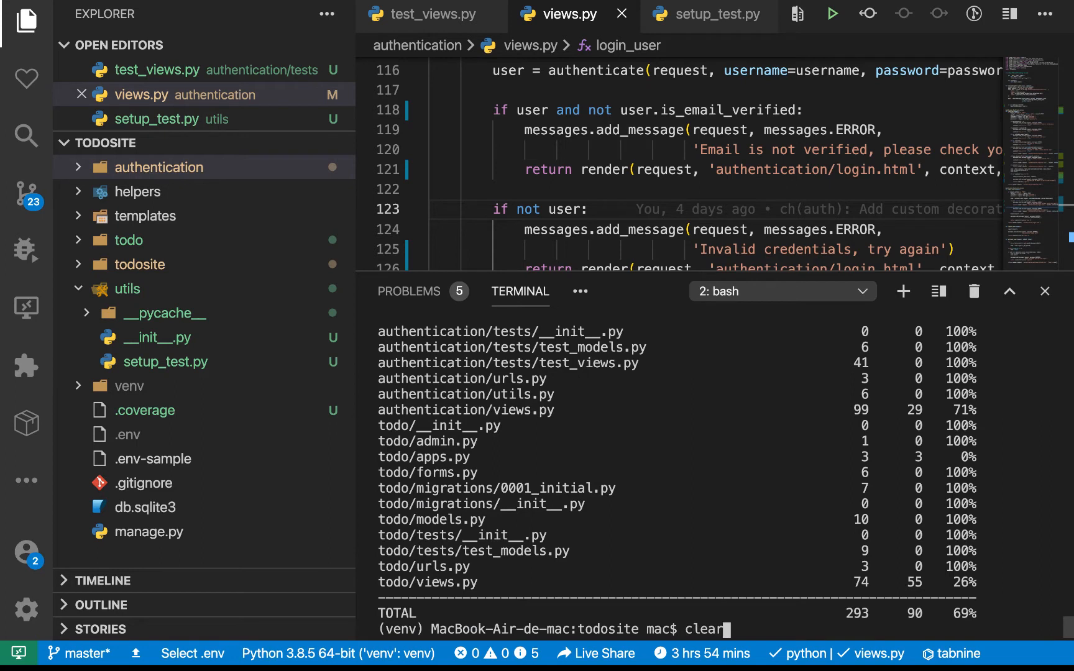
pyautogui.press('Enter')
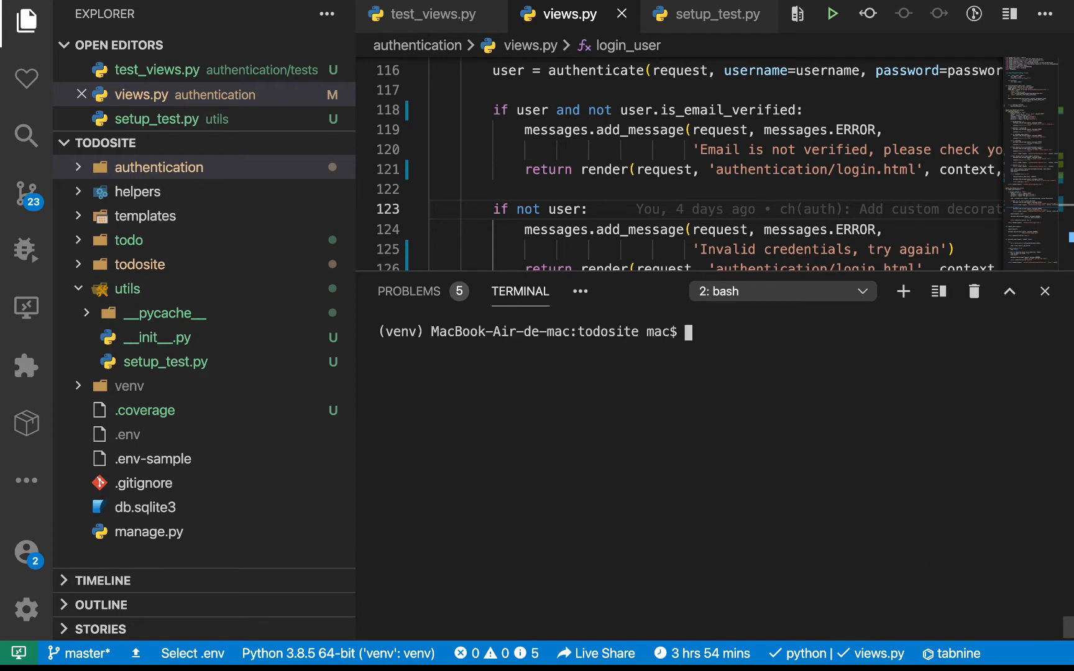
pyautogui.write('coverage run --source "authentication,todo" manage.py test -v 2 && coverage report')
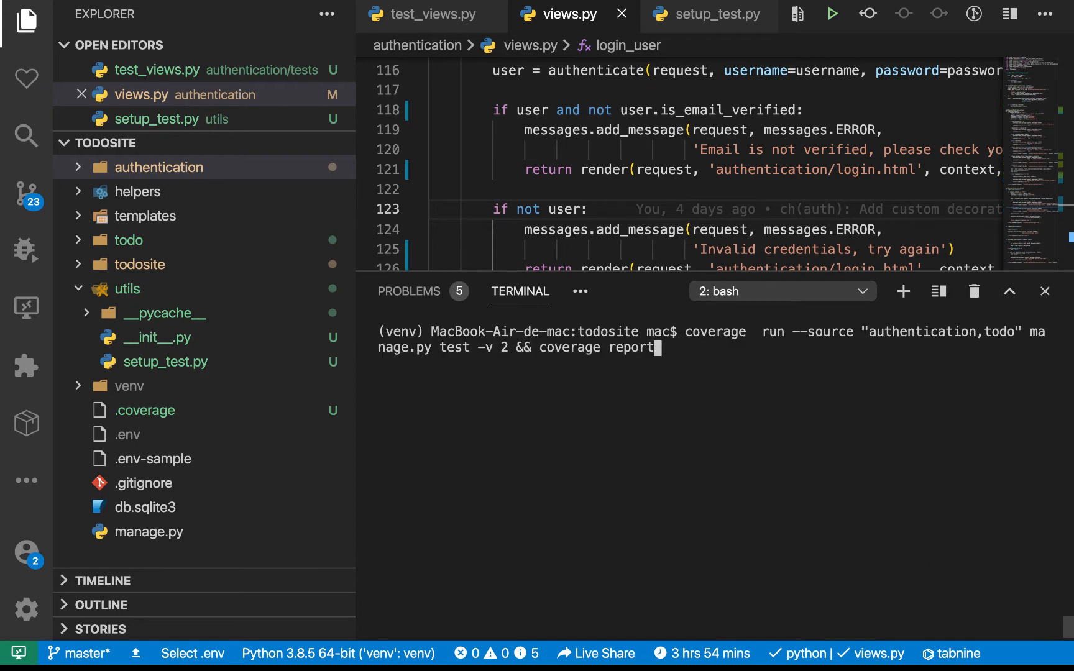
pyautogui.moveTo(958, 439)
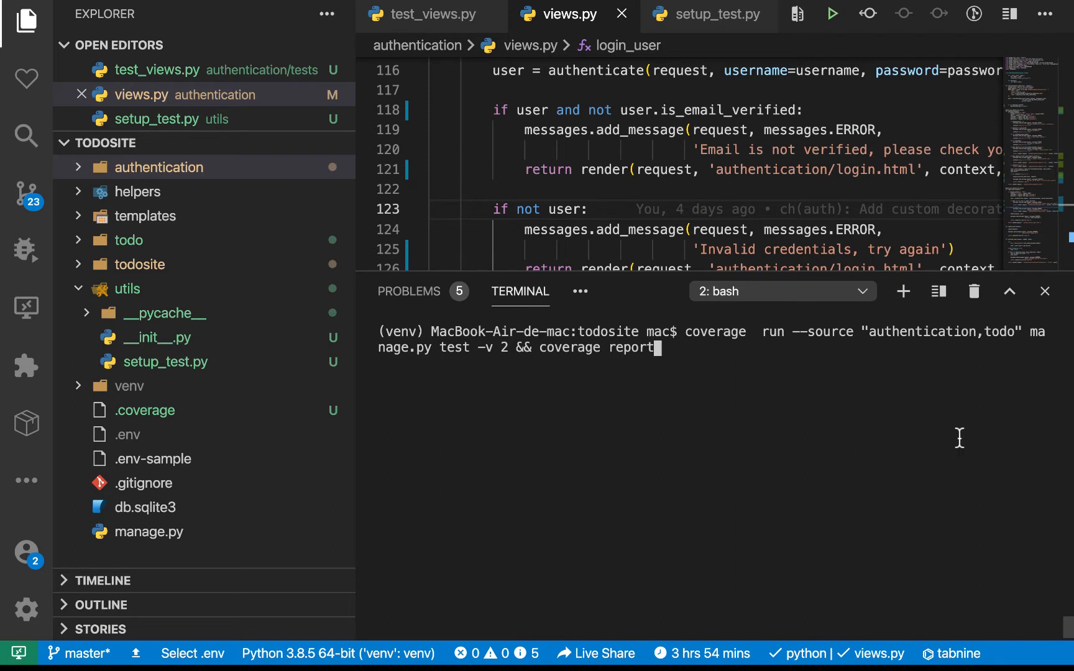
pyautogui.moveTo(969, 364)
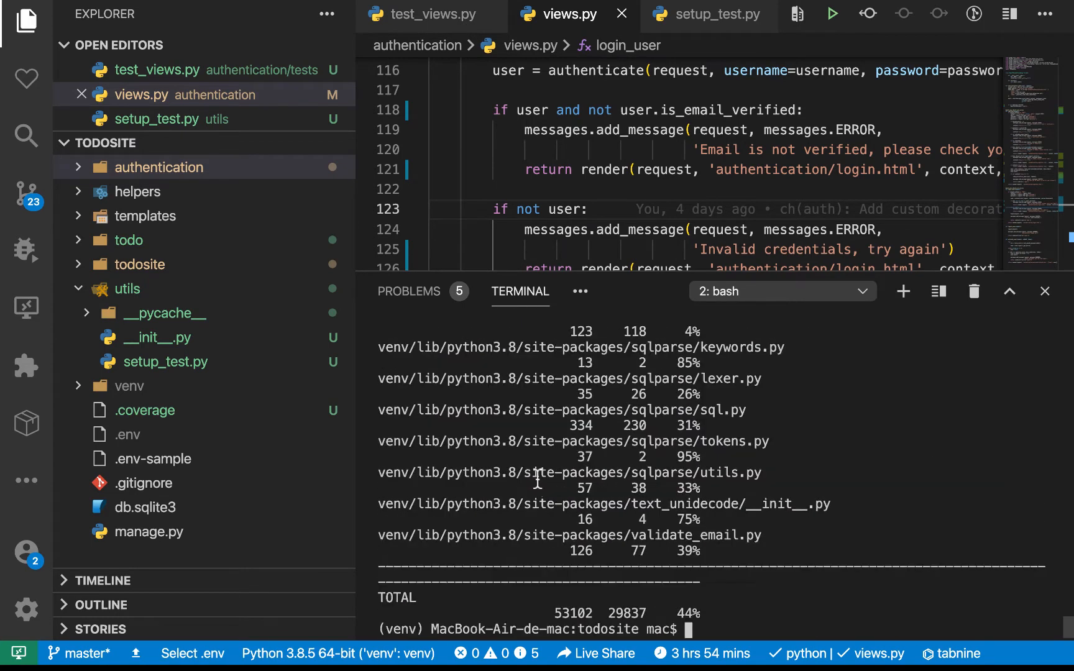
# Step: Create a root .coveragerc with a [run] section whose omit list starts with */venv/*
pyautogui.click(159, 167)
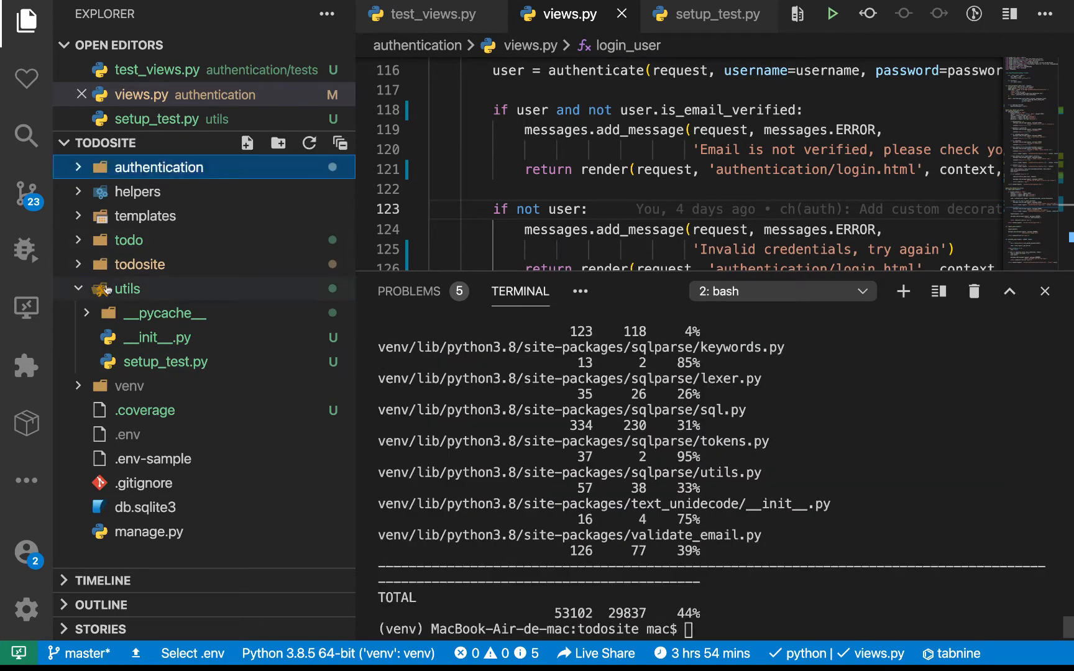
pyautogui.click(126, 288)
pyautogui.write('.coveragerc')
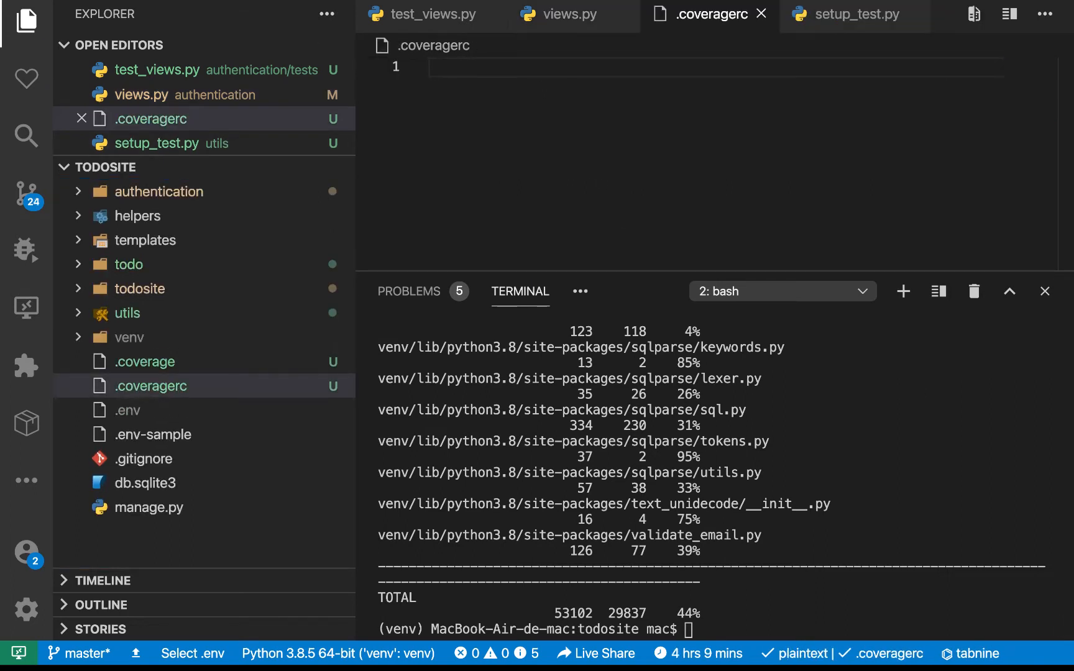
pyautogui.write('[run]')
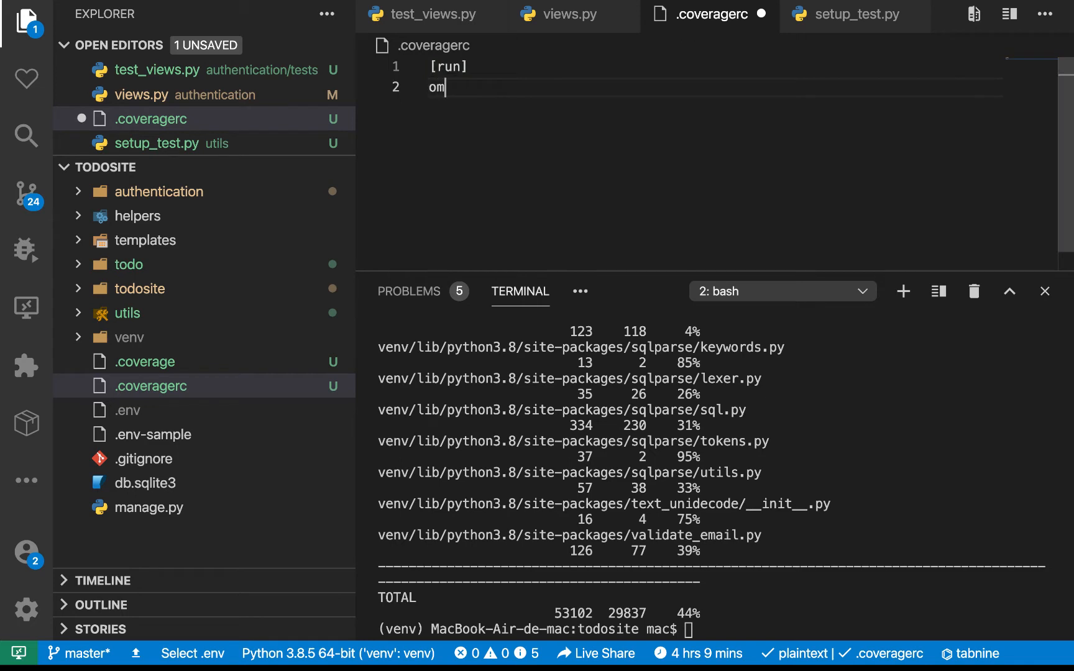
pyautogui.write('it=')
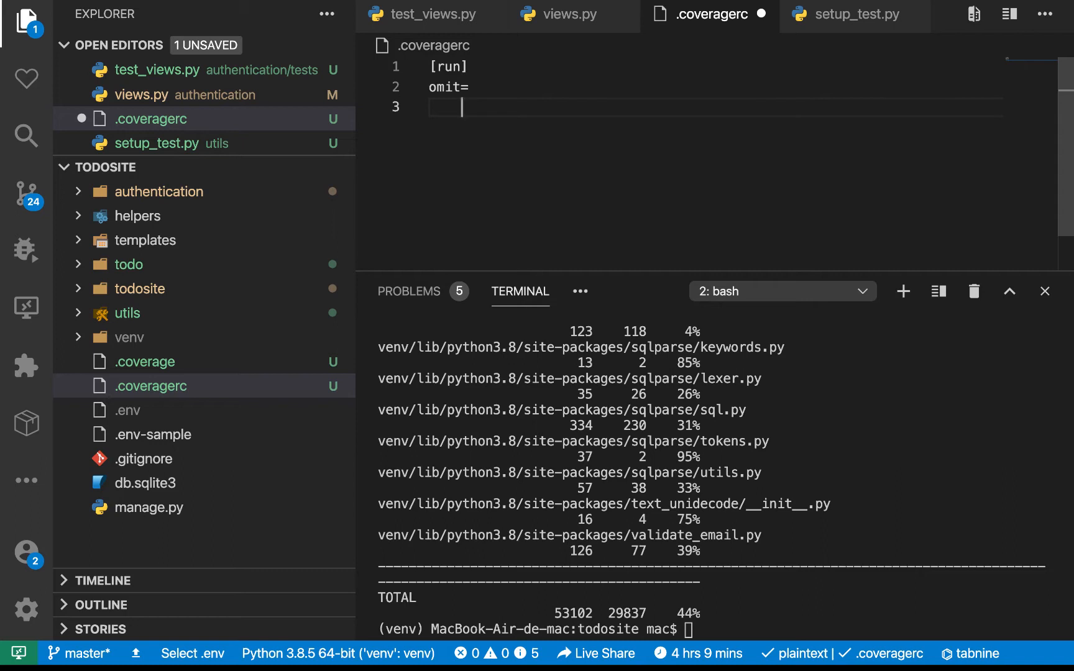
pyautogui.write('8')
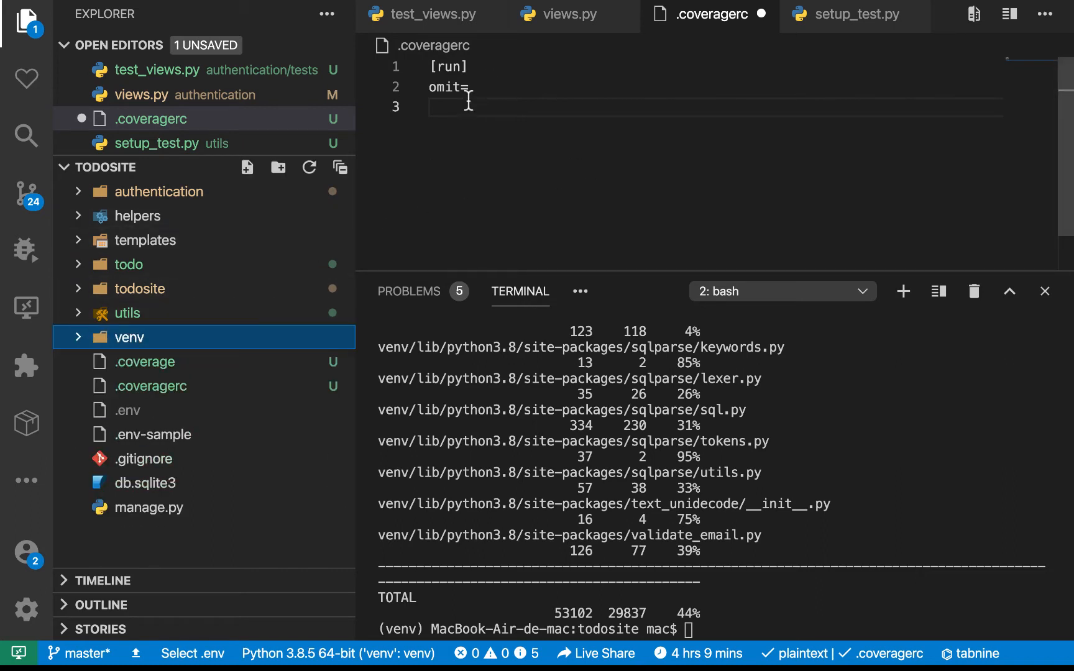
pyautogui.write('*')
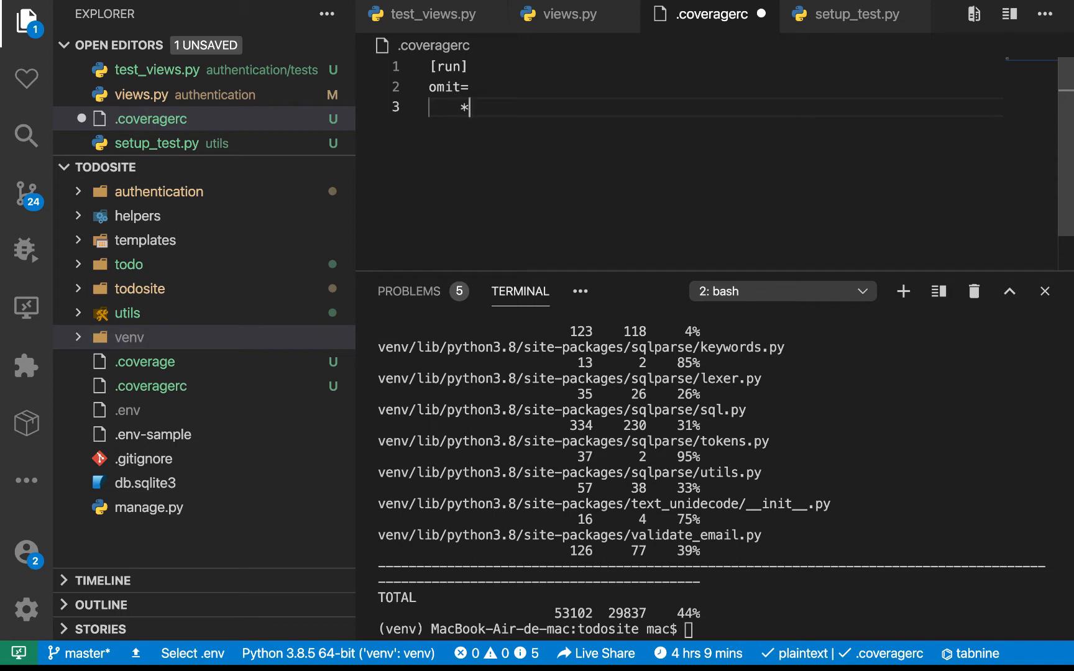
pyautogui.write('/')
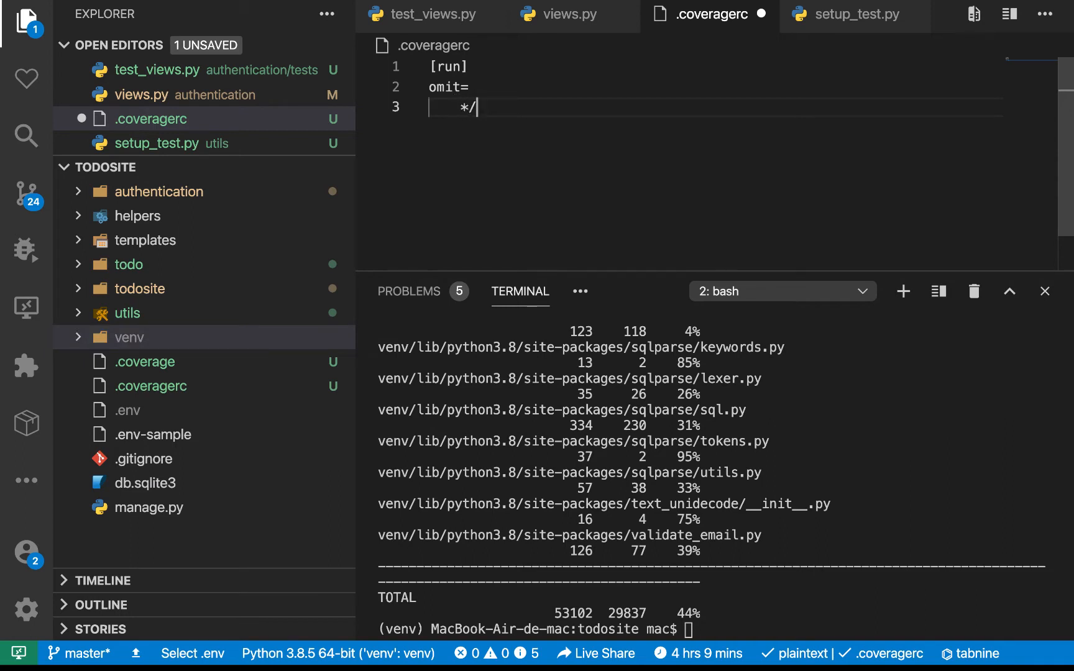
pyautogui.write('venv/*')
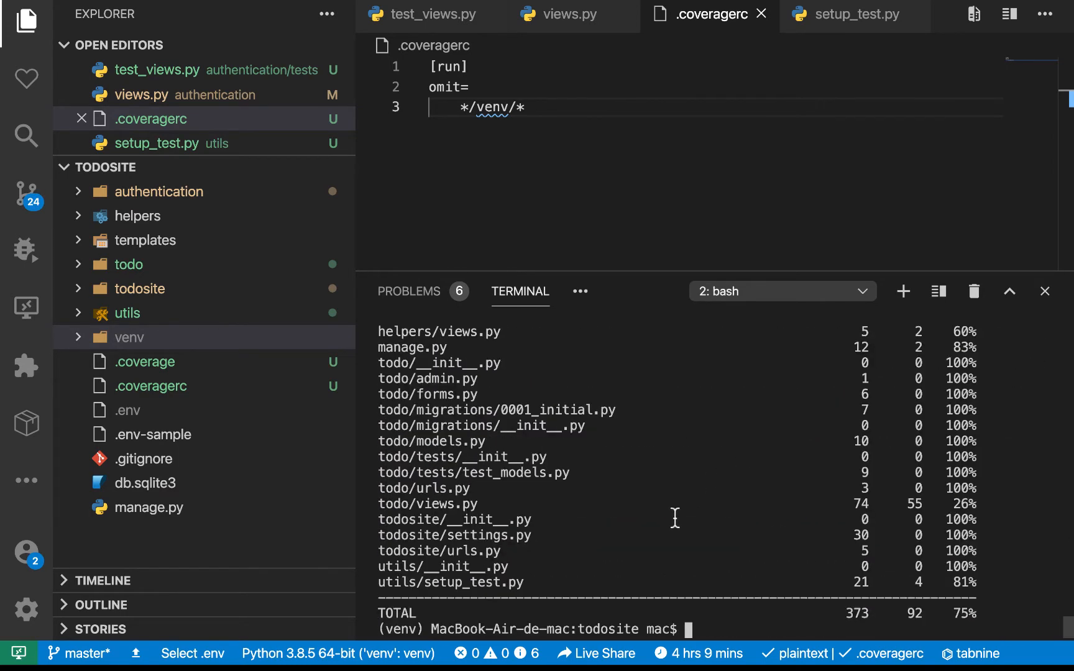
pyautogui.moveTo(426, 378)
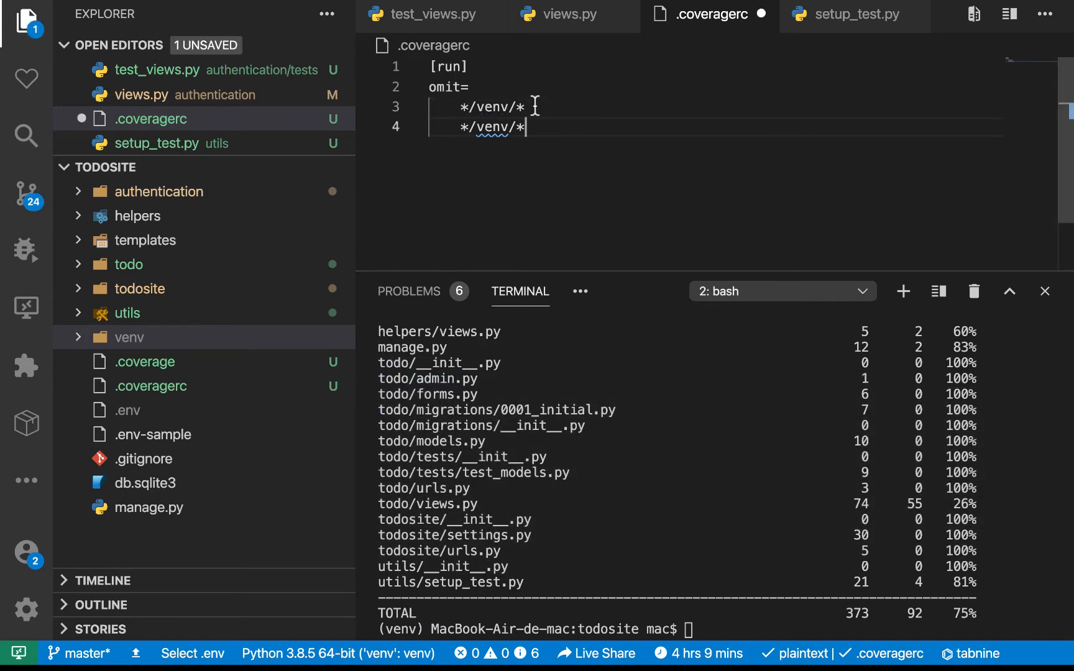
# Step: Add */tests/*, */staticfiles/* and */migrations/* omit patterns to .coveragerc and save
pyautogui.press('enter')
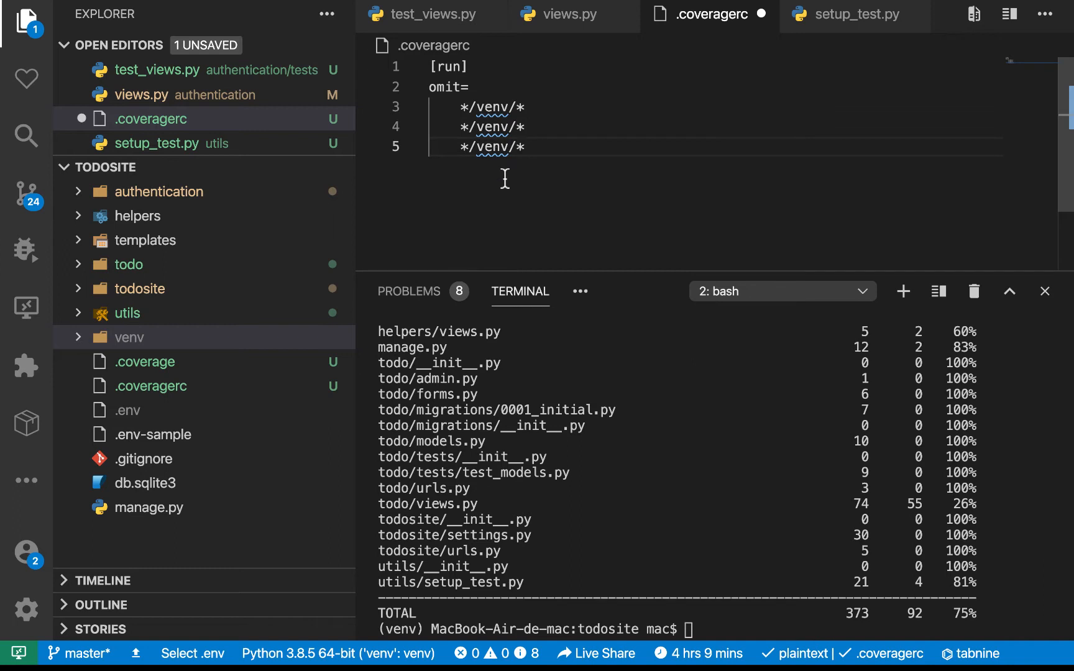
pyautogui.click(128, 264)
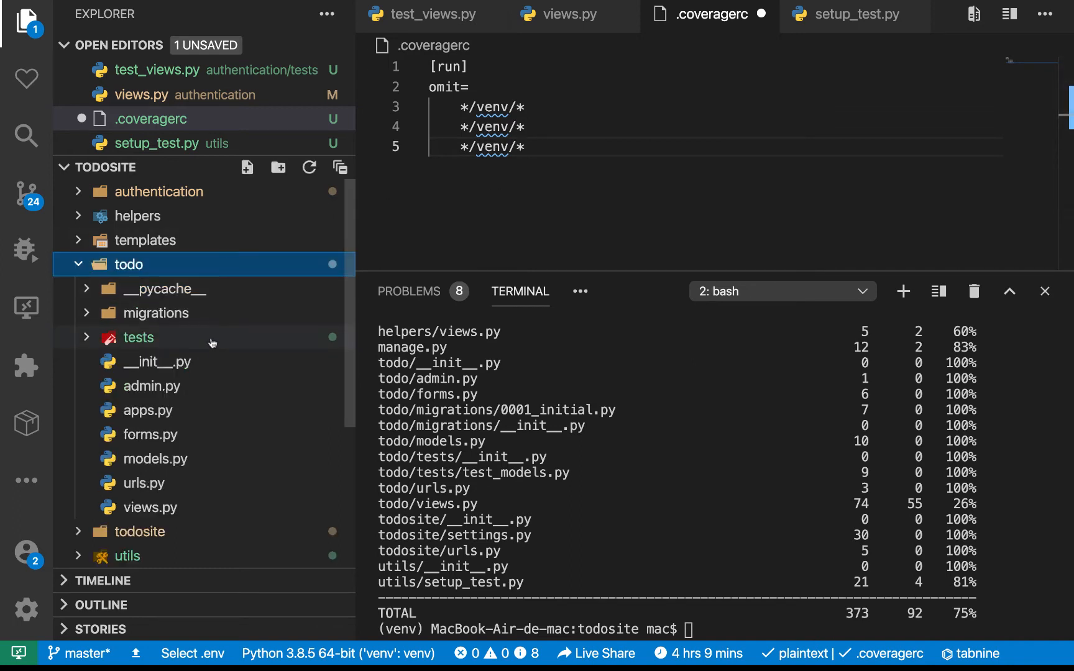
pyautogui.click(138, 337)
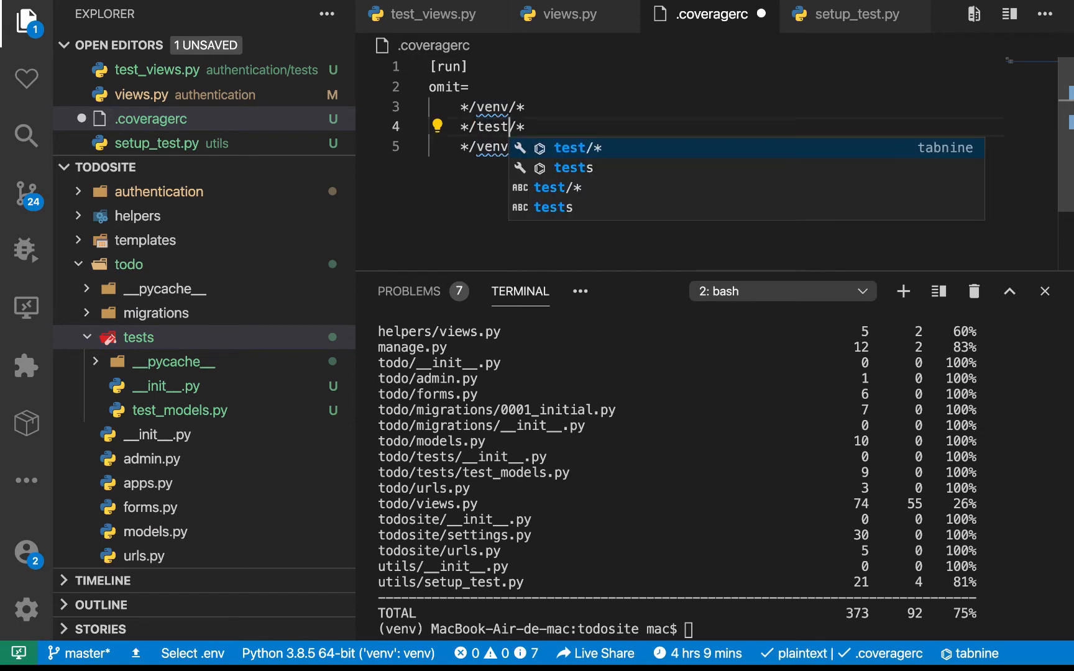
pyautogui.write('staticfiles')
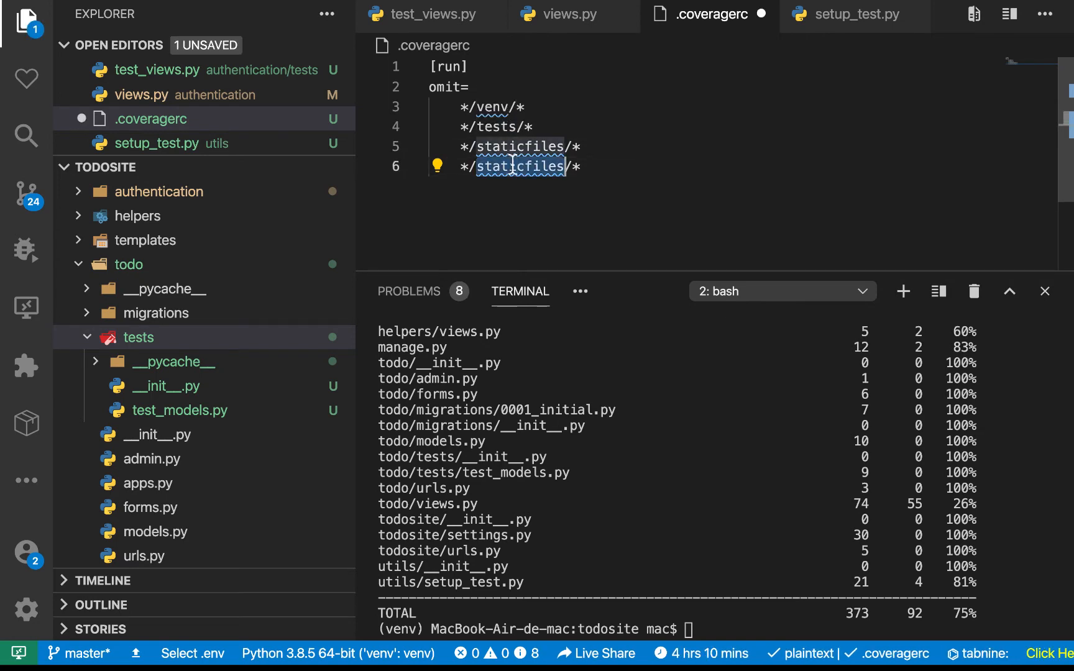
pyautogui.write('migrat')
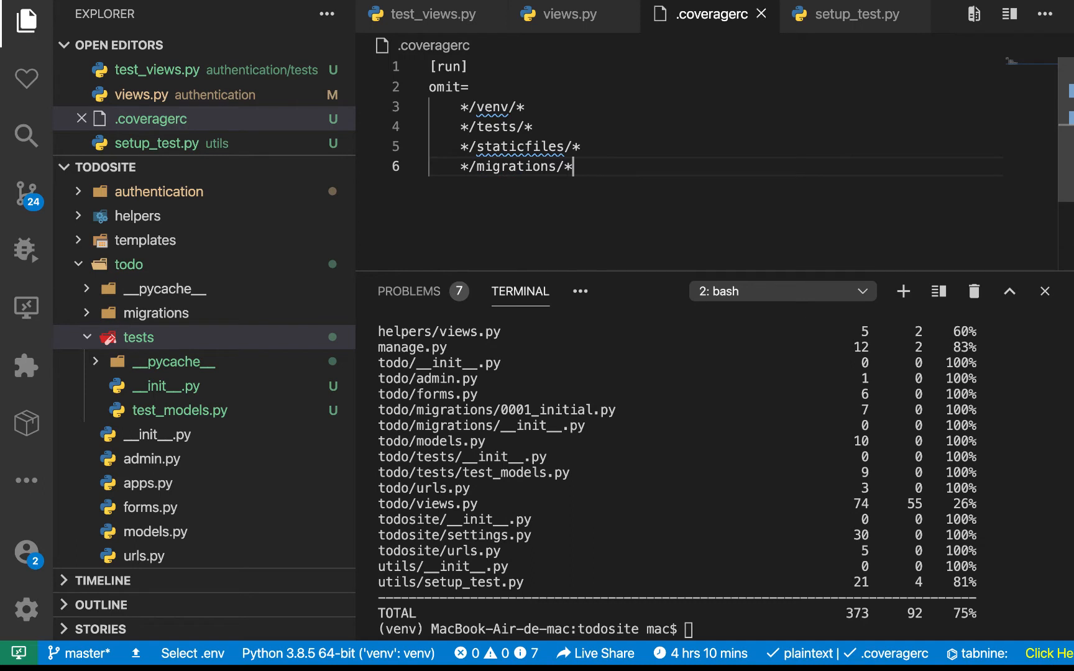
# Step: Add a */__init__.py omit line and rerun the report, now 69% across 298 statements
pyautogui.press('enter')
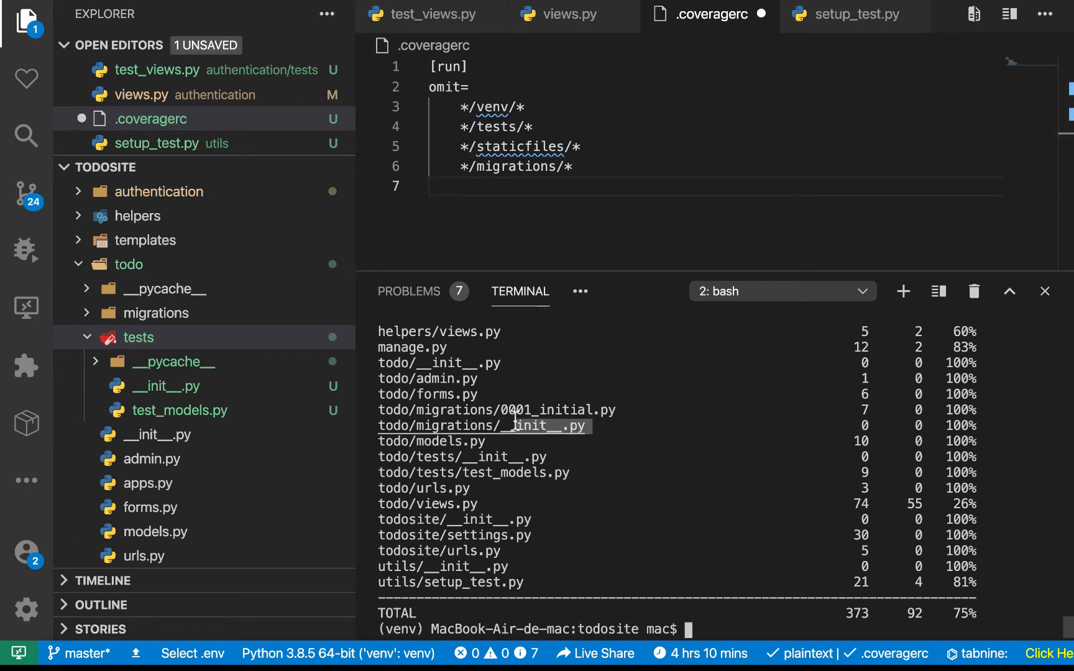
pyautogui.moveTo(483, 425)
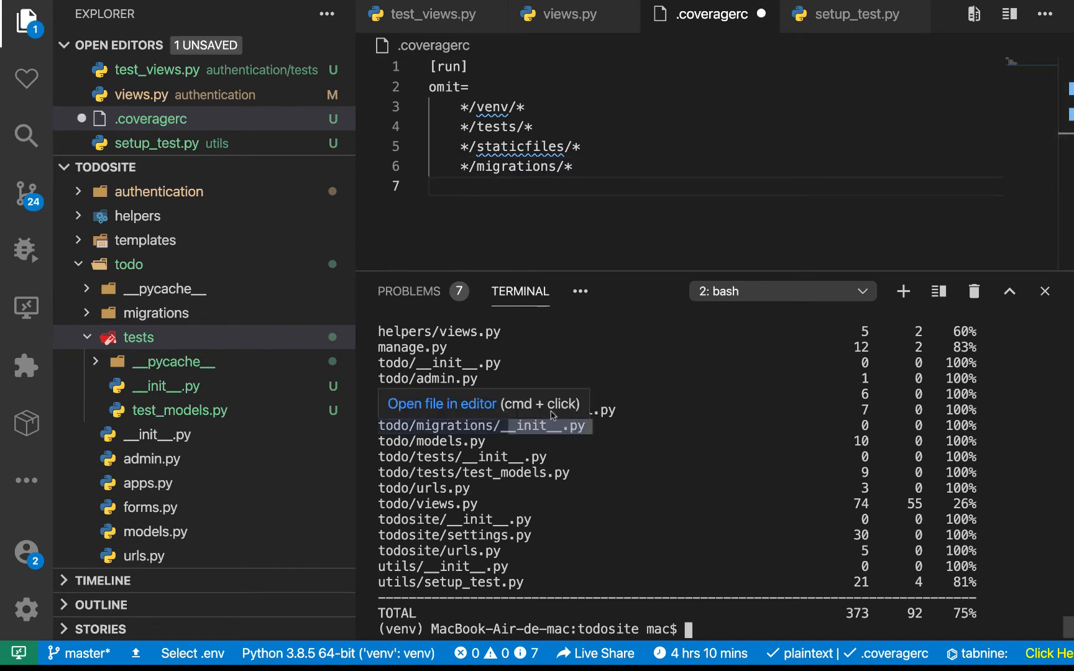
pyautogui.press('enter')
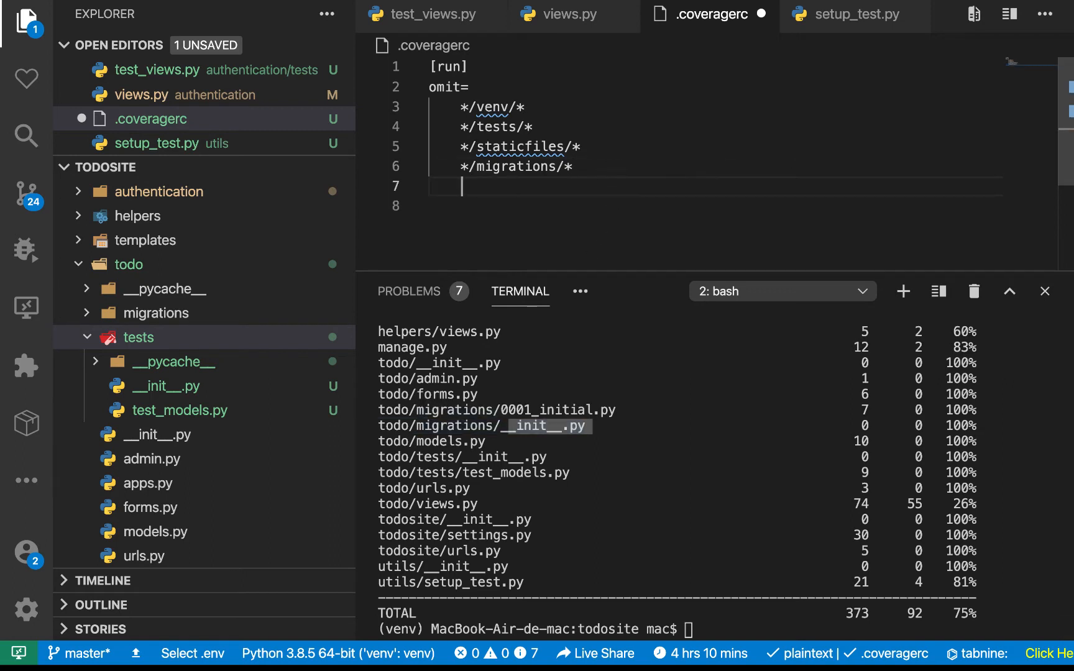
pyautogui.write('*')
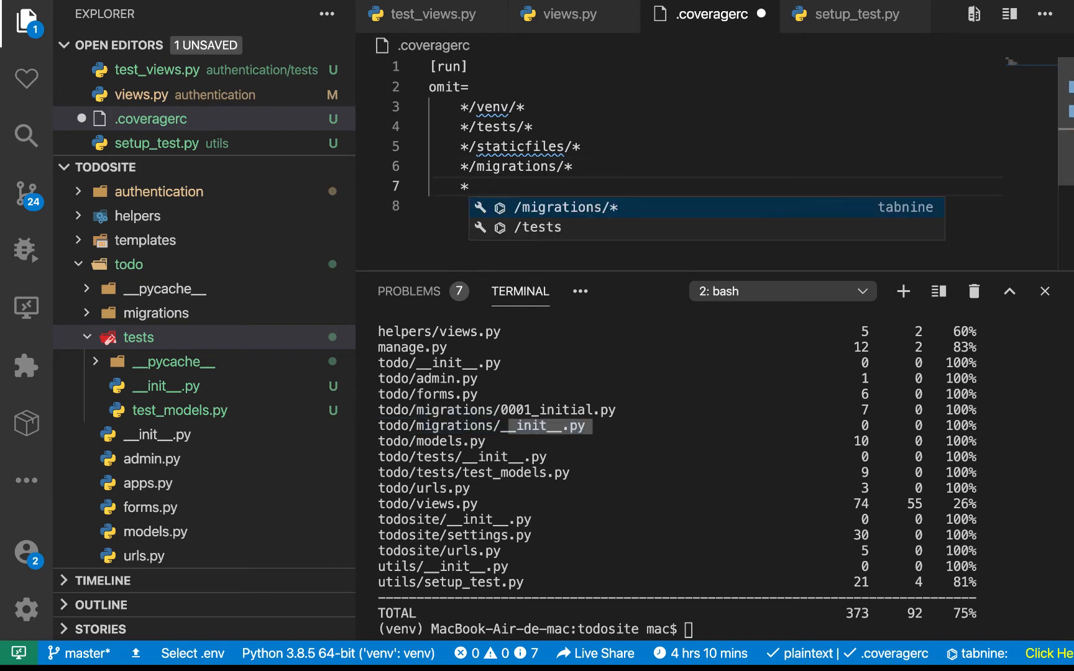
pyautogui.write('/__init__.pu')
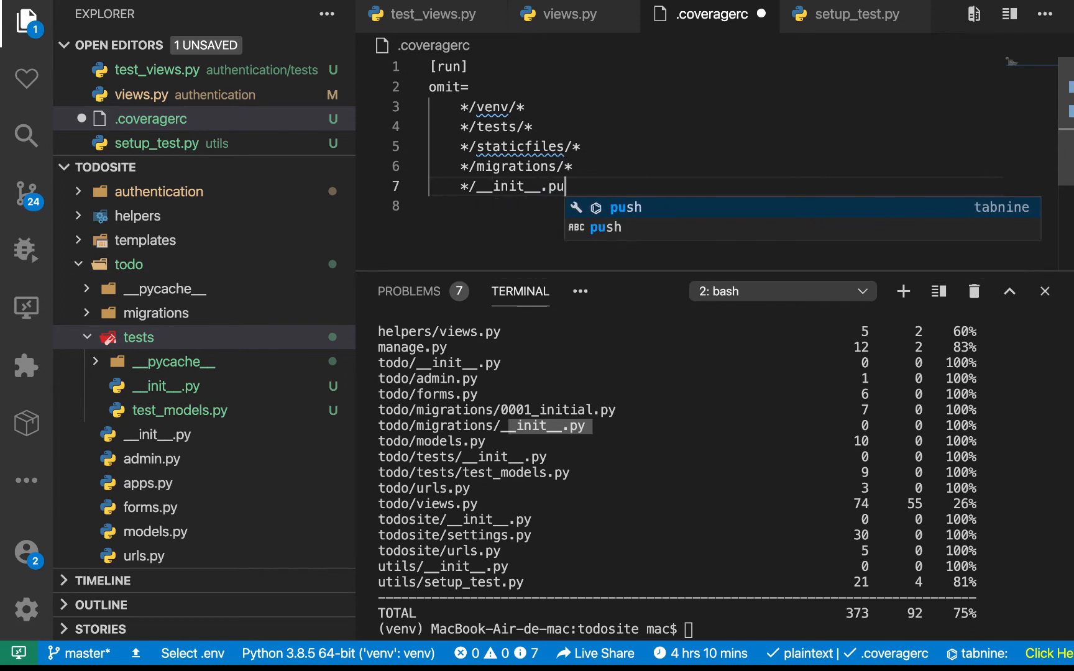
pyautogui.write('y')
pyautogui.press('enter')
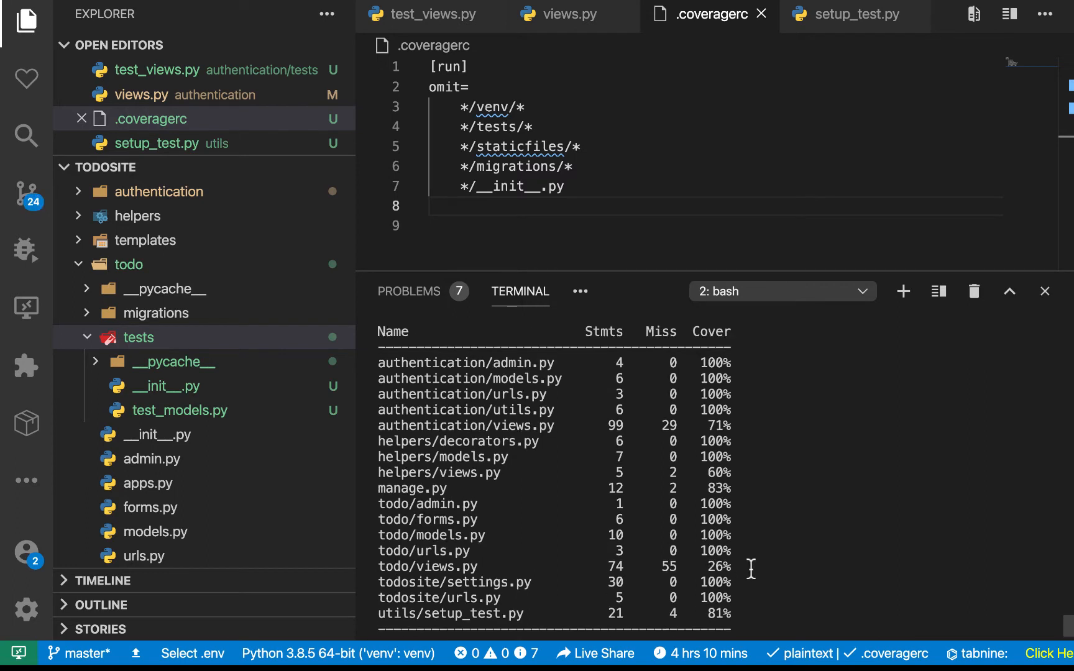
pyautogui.scroll(-3)
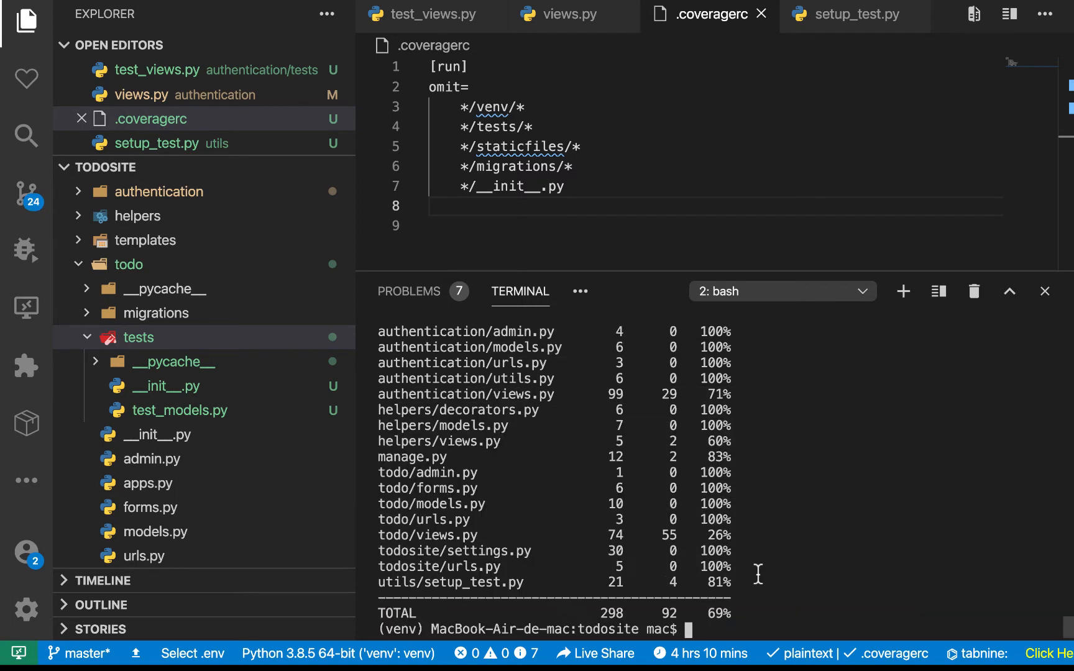
# Step: Rerun tests with coverage report && coverage html, generating the htmlcov folder
pyautogui.moveTo(486, 442); pyautogui.dragTo(756, 583)
pyautogui.write('coverage run manage.py test -v 2 ')
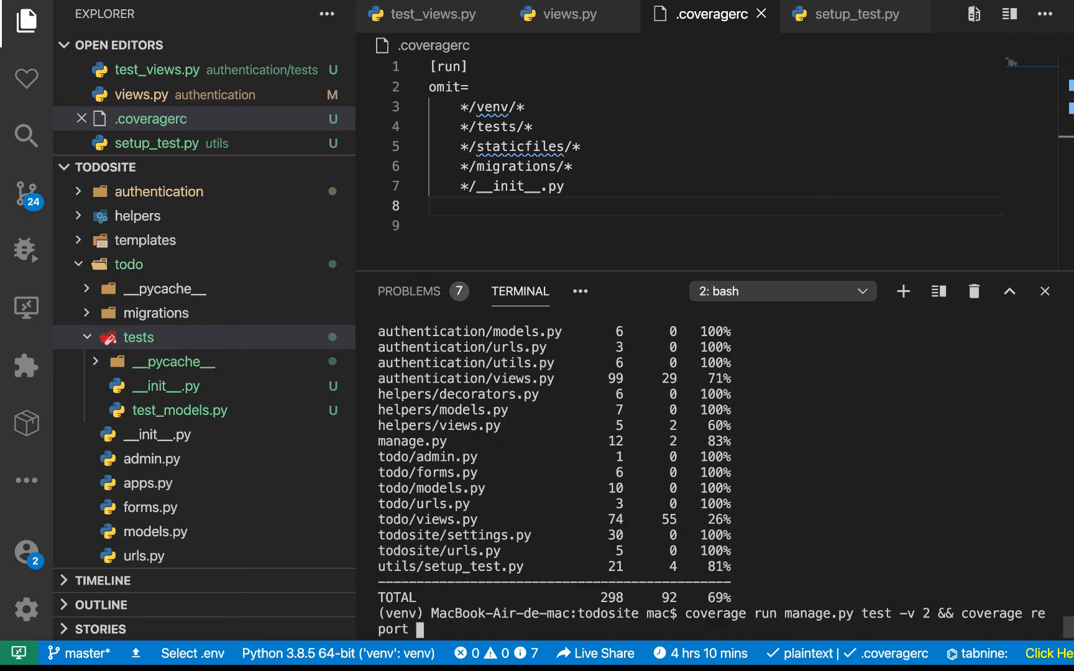
pyautogui.write('&&')
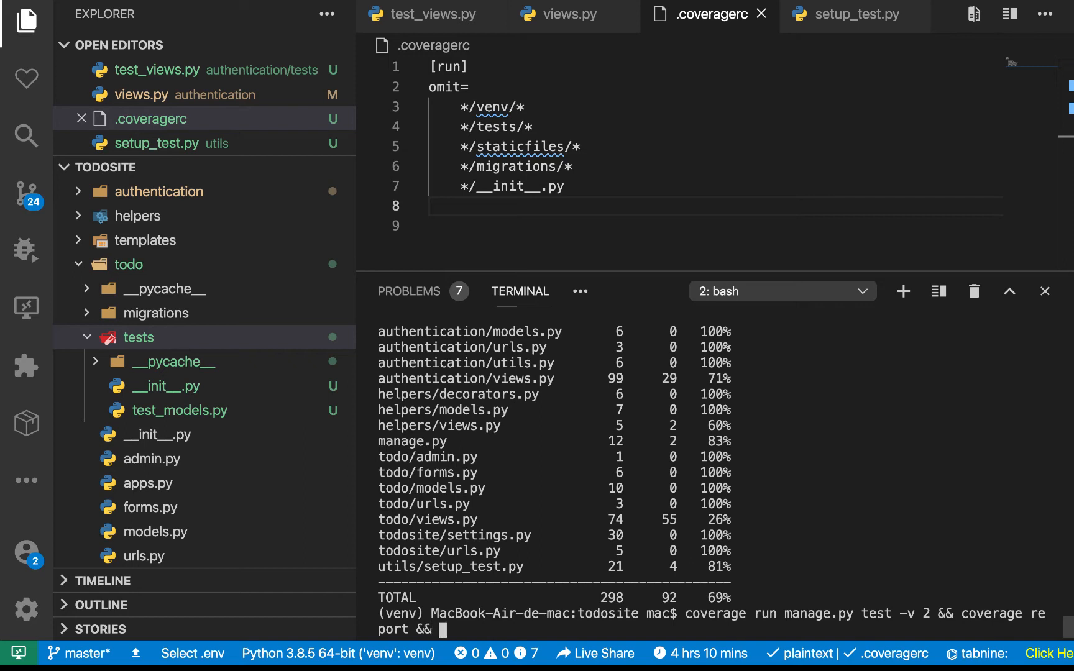
pyautogui.write('ht')
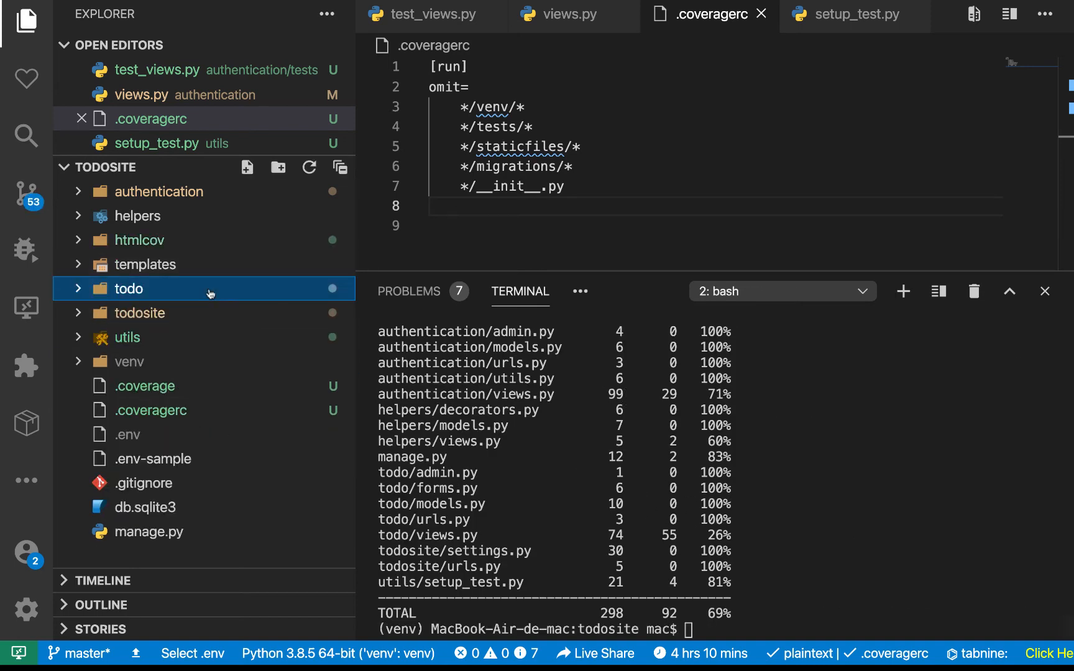
# Step: Serve htmlcov's authentication_views_py.html with Live Server, showing 71% coverage
pyautogui.click(140, 240)
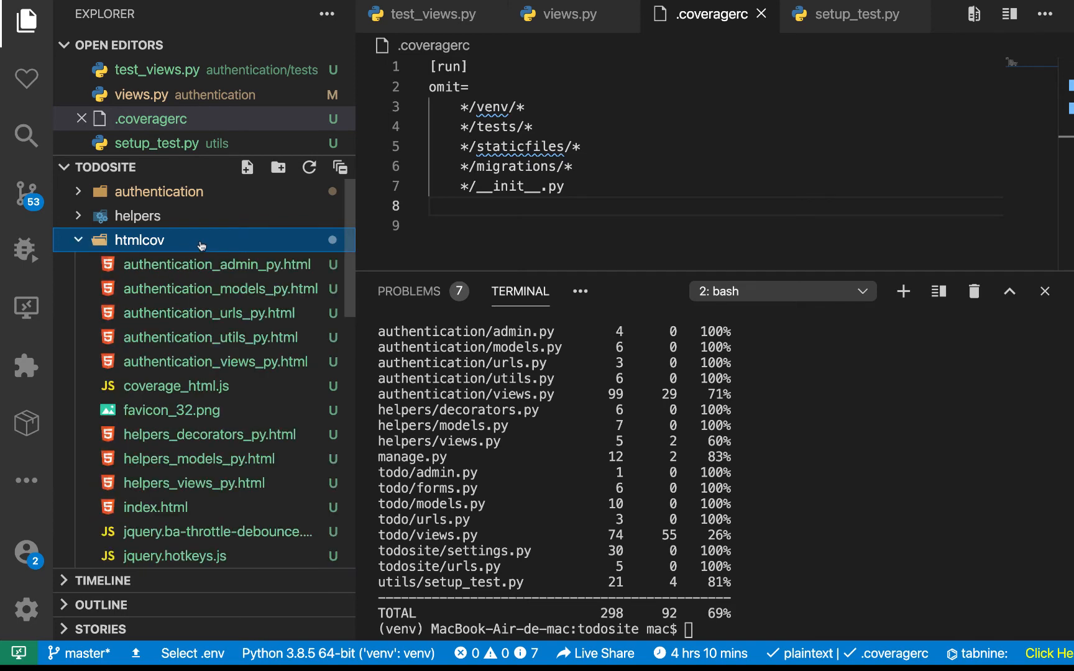
pyautogui.scroll(-3)
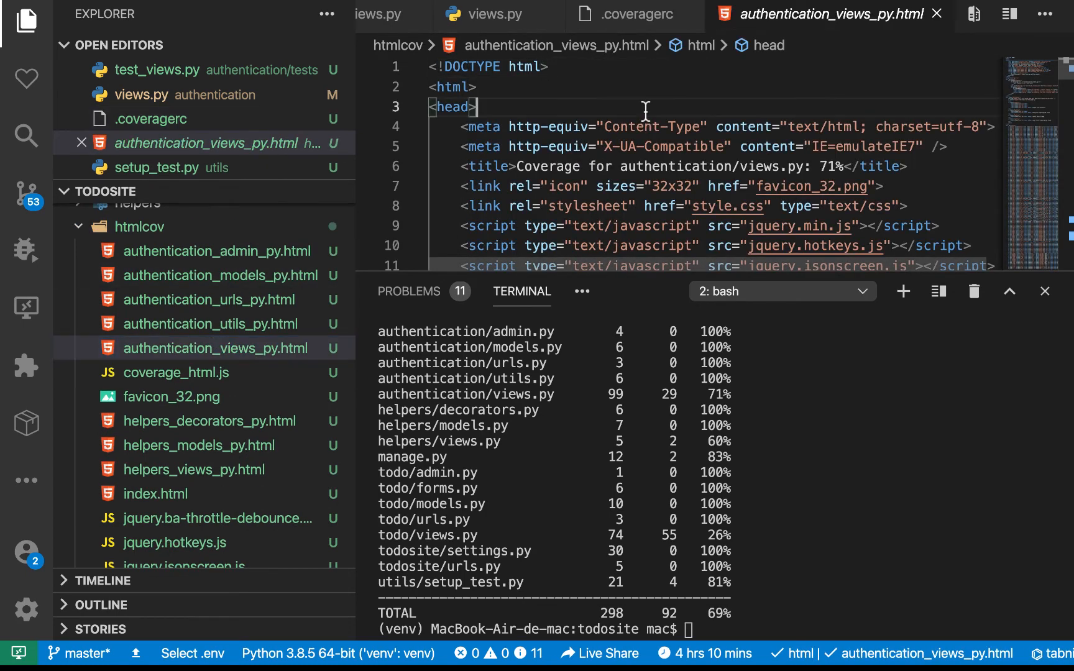
pyautogui.rightClick(643, 109)
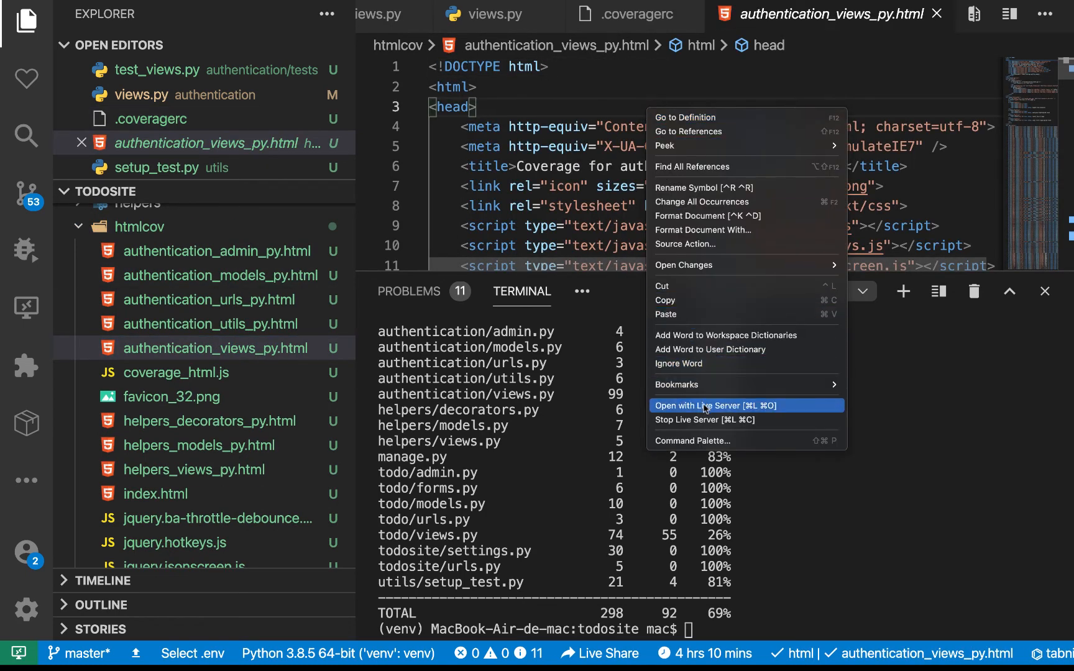
pyautogui.click(714, 405)
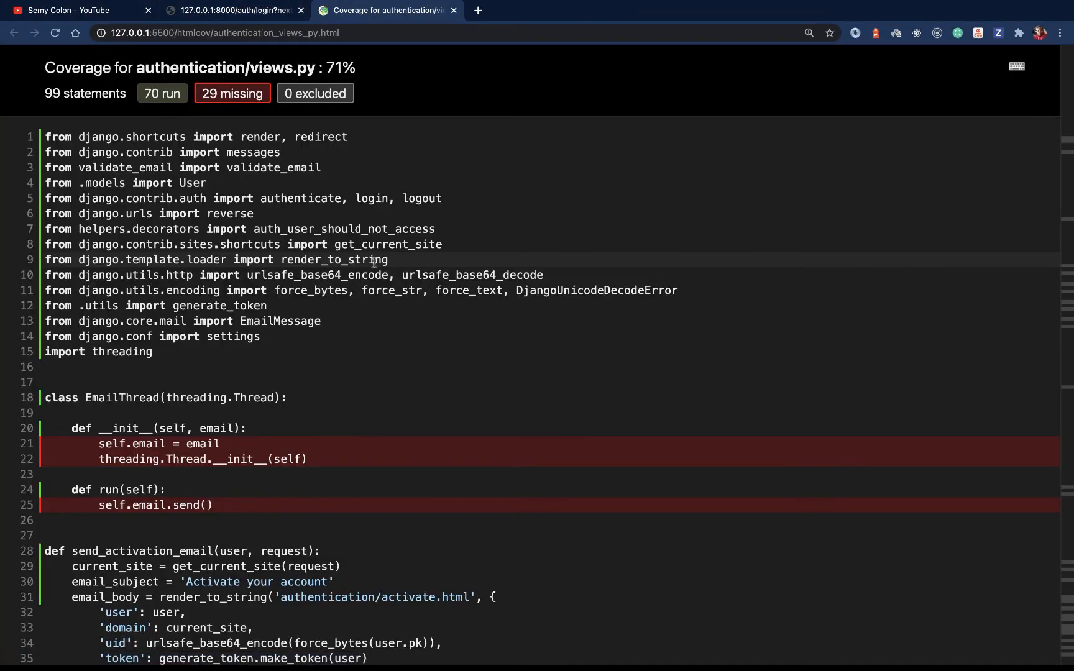
# Step: Scroll the htmlcov index listing every module with 69% total across 298 statements
pyautogui.scroll(-3)
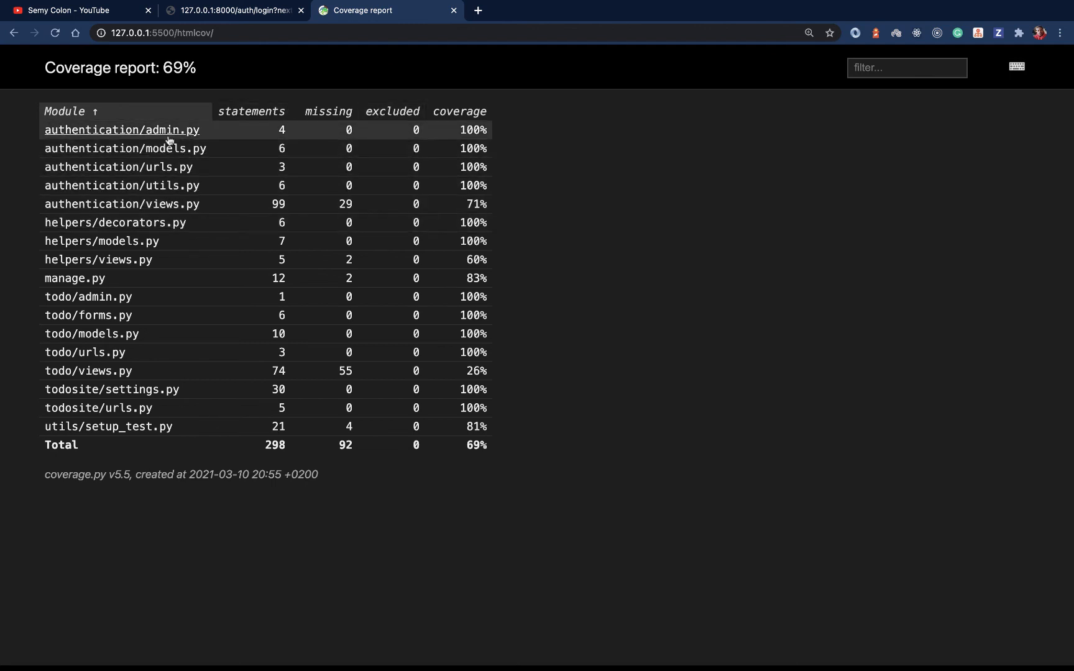
pyautogui.moveTo(284, 146)
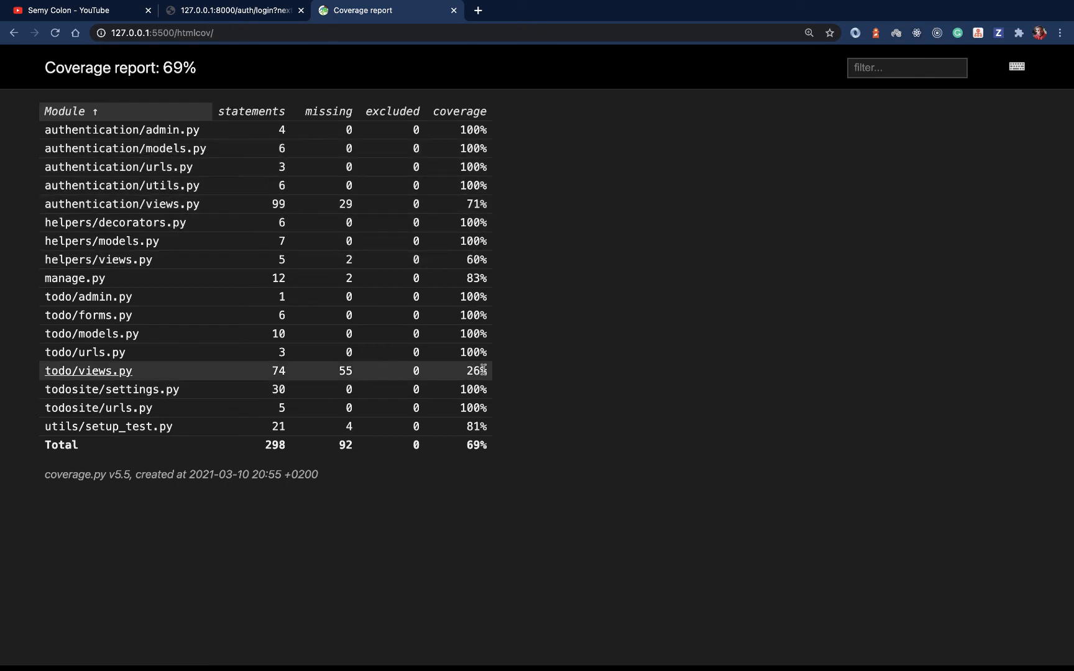
pyautogui.moveTo(99, 260)
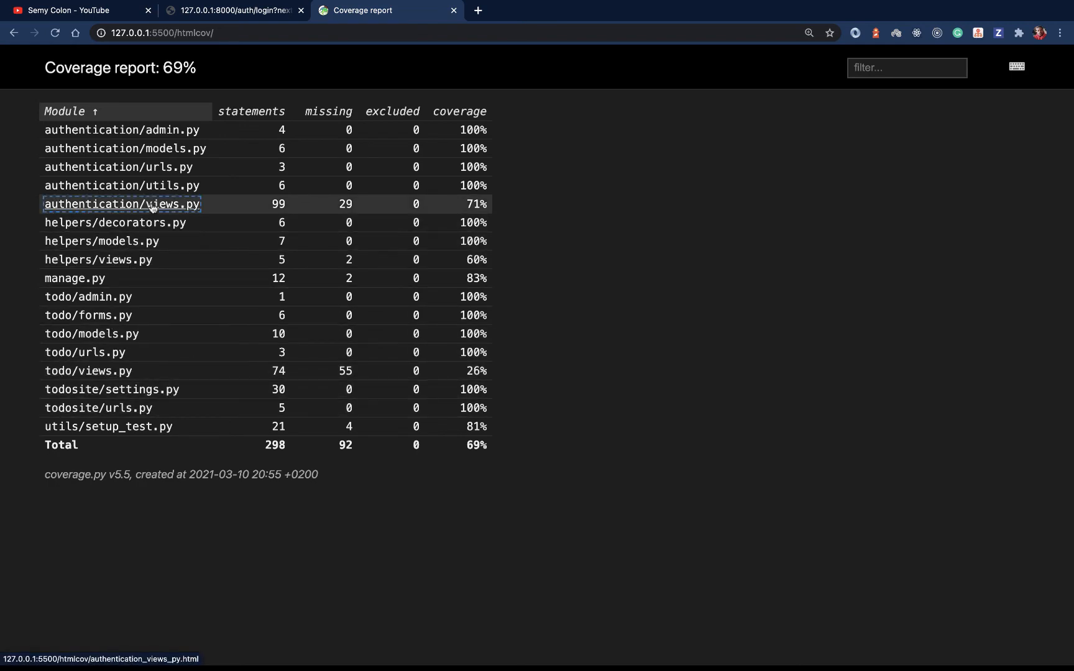
pyautogui.click(121, 204)
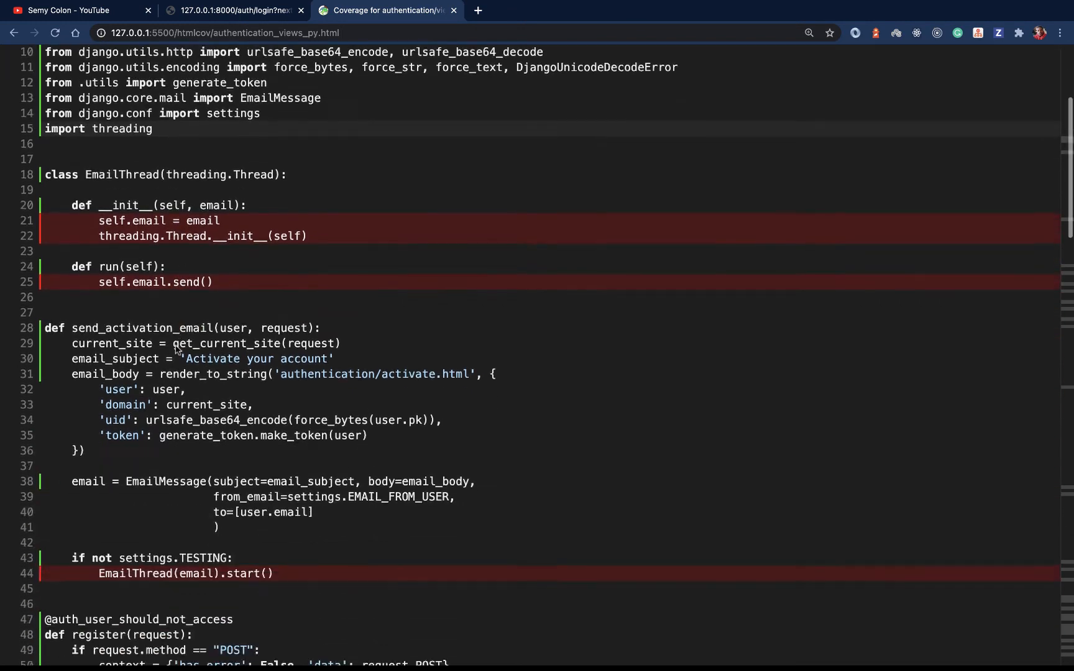
pyautogui.scroll(-3)
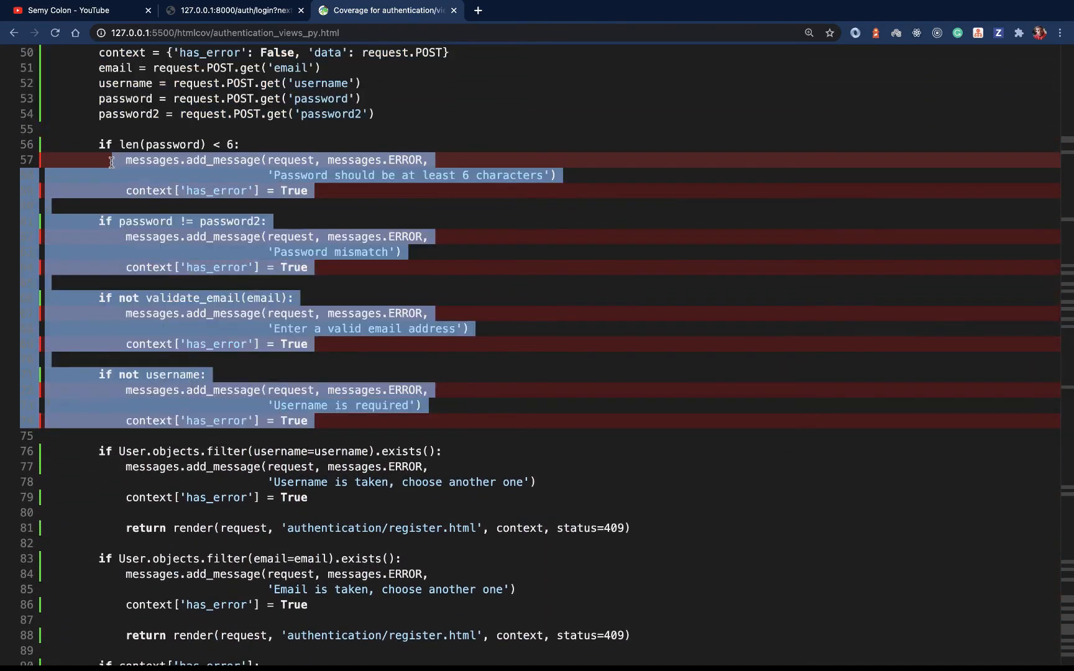
pyautogui.scroll(-3)
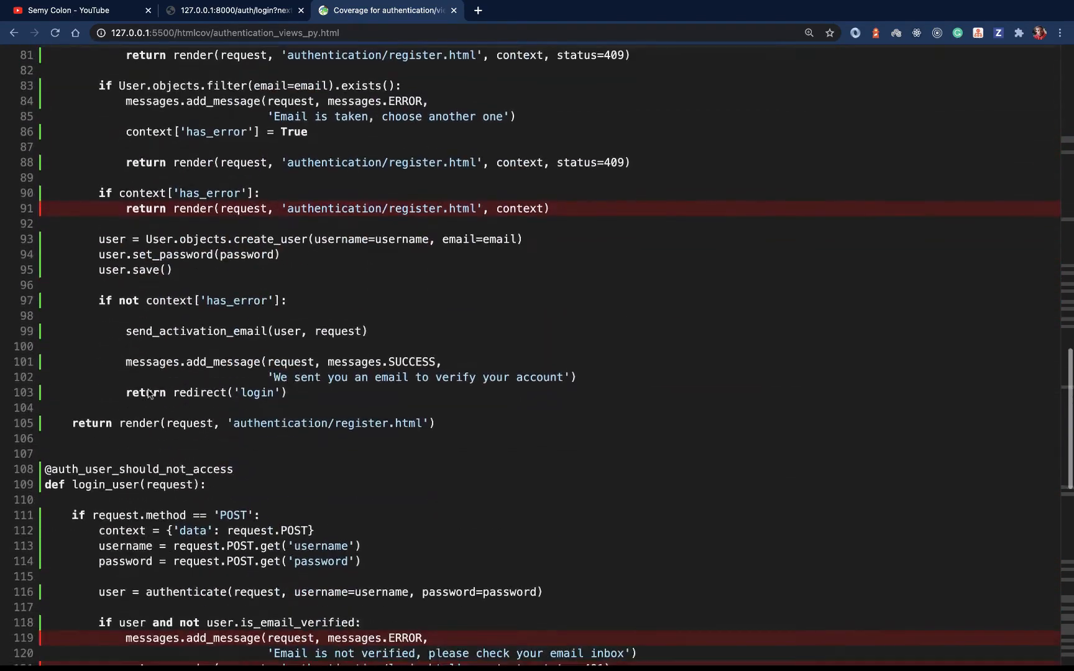
pyautogui.scroll(-3)
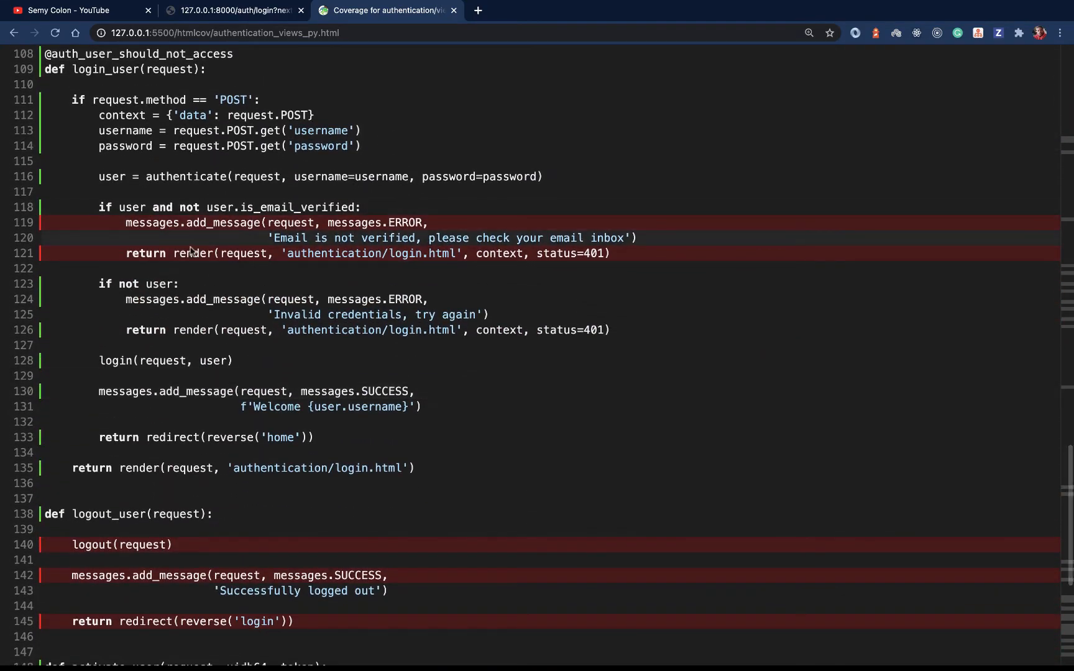
pyautogui.scroll(-3)
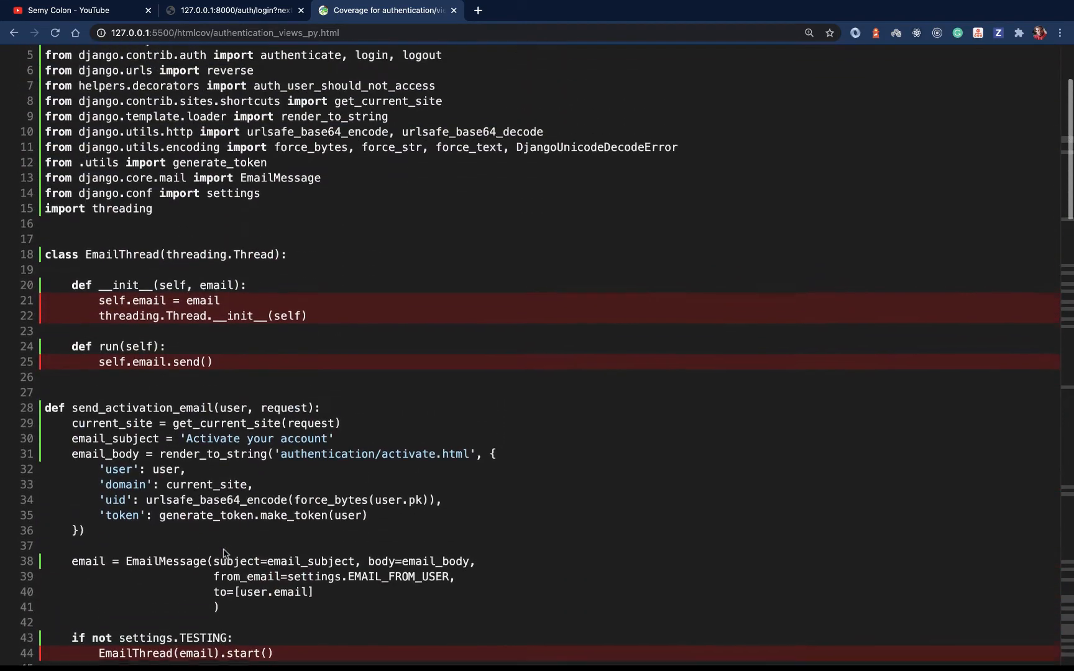
pyautogui.scroll(-3)
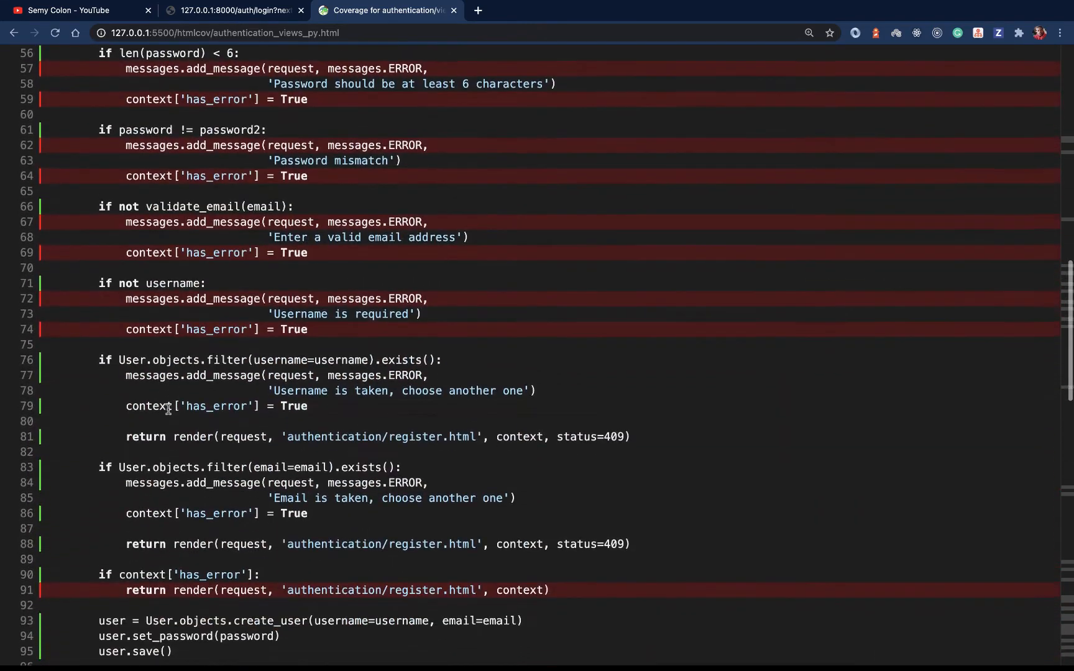
pyautogui.click(13, 33)
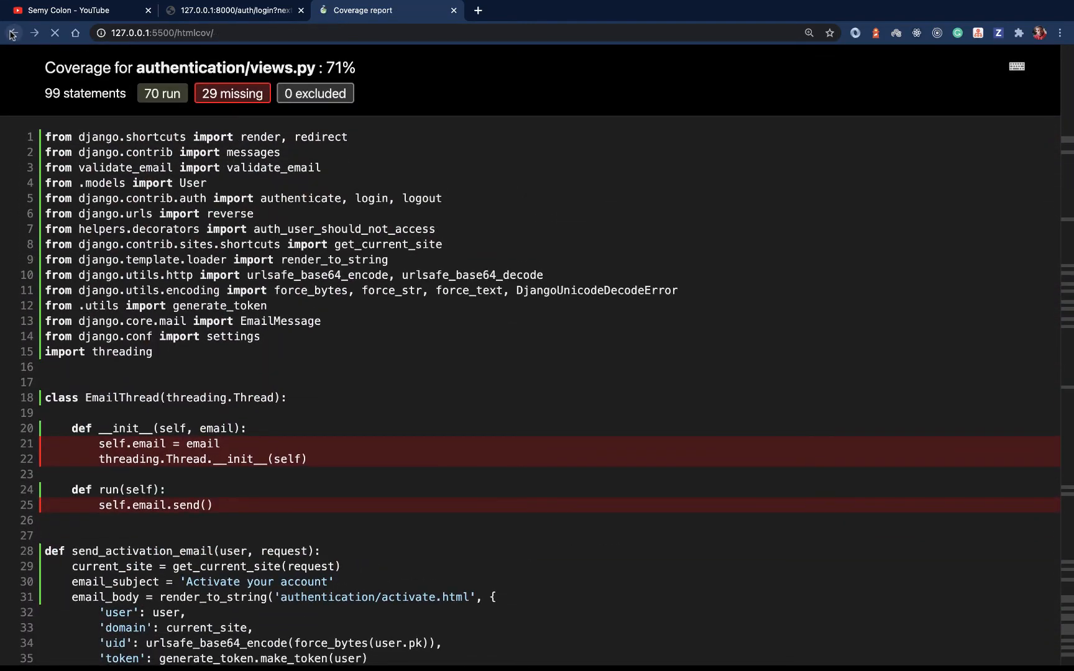
pyautogui.click(14, 33)
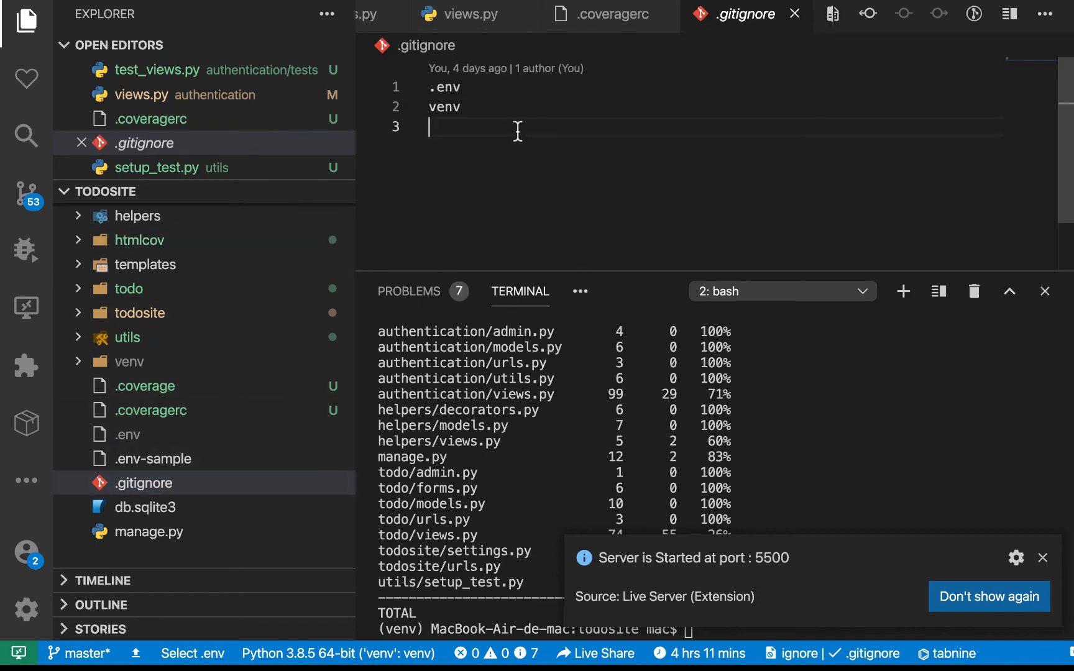
# Step: Add htmlcov as line 3 of .gitignore, then enter 'coverage run manage.py test -v 2 && coverage report && coverage html'
pyautogui.write('htm')
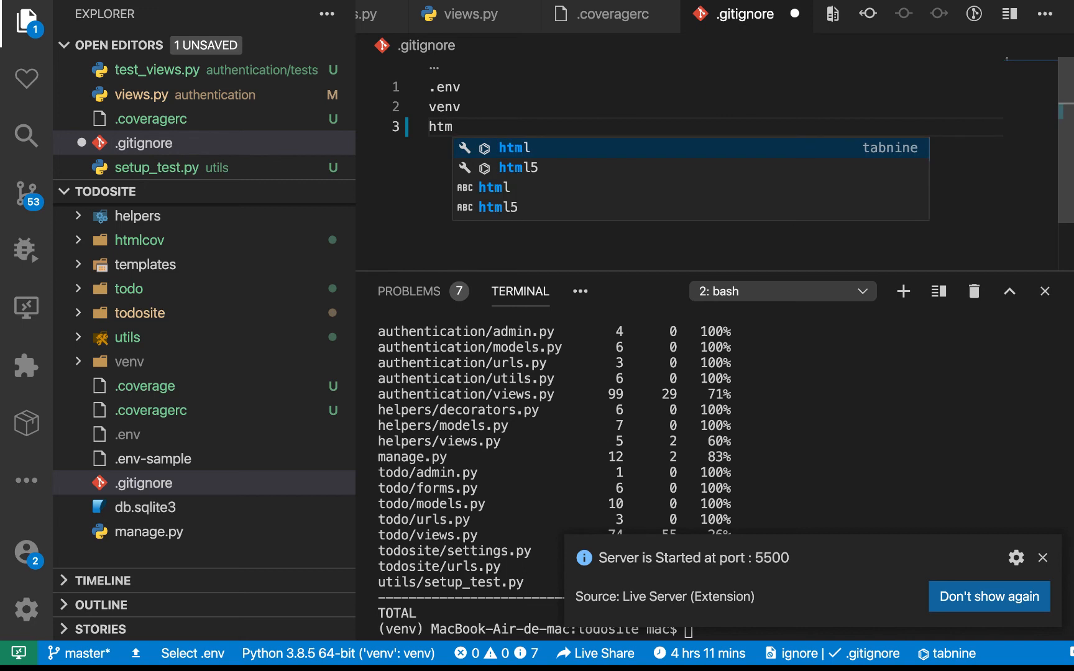
pyautogui.write('co')
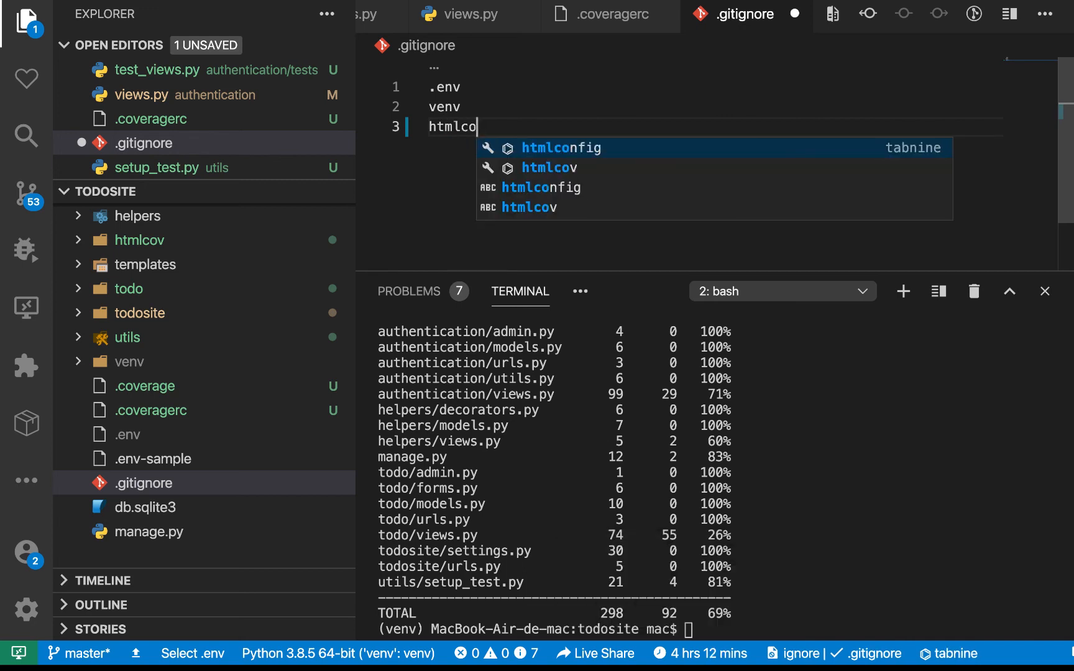
pyautogui.press('Enter')
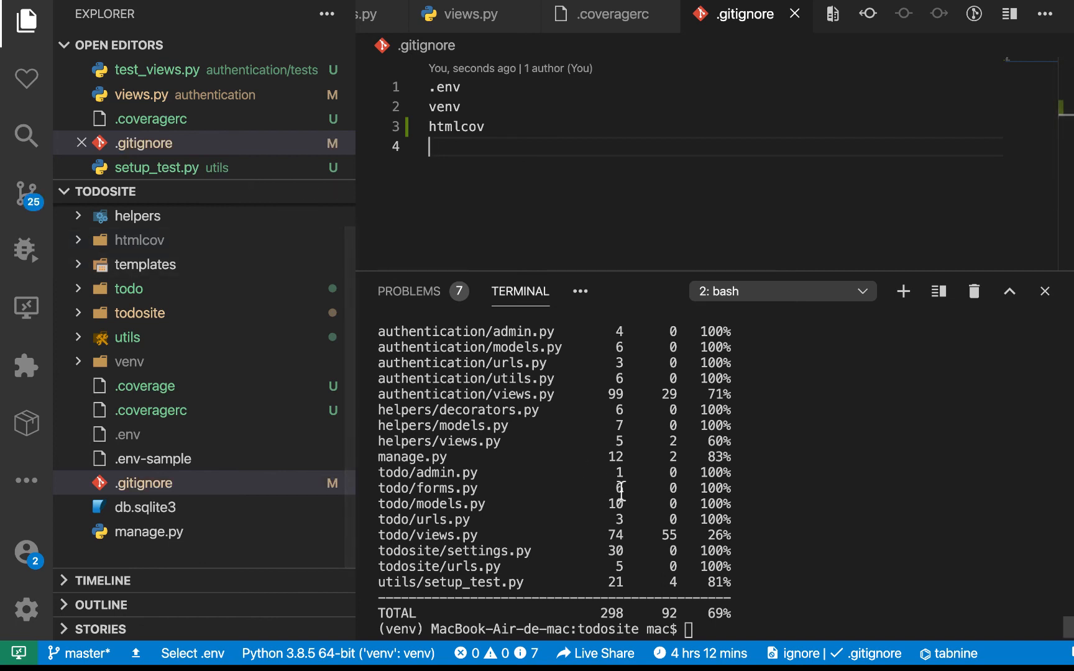
pyautogui.write('coverage run manage.py test -v 2 && coverage report && coverage html')
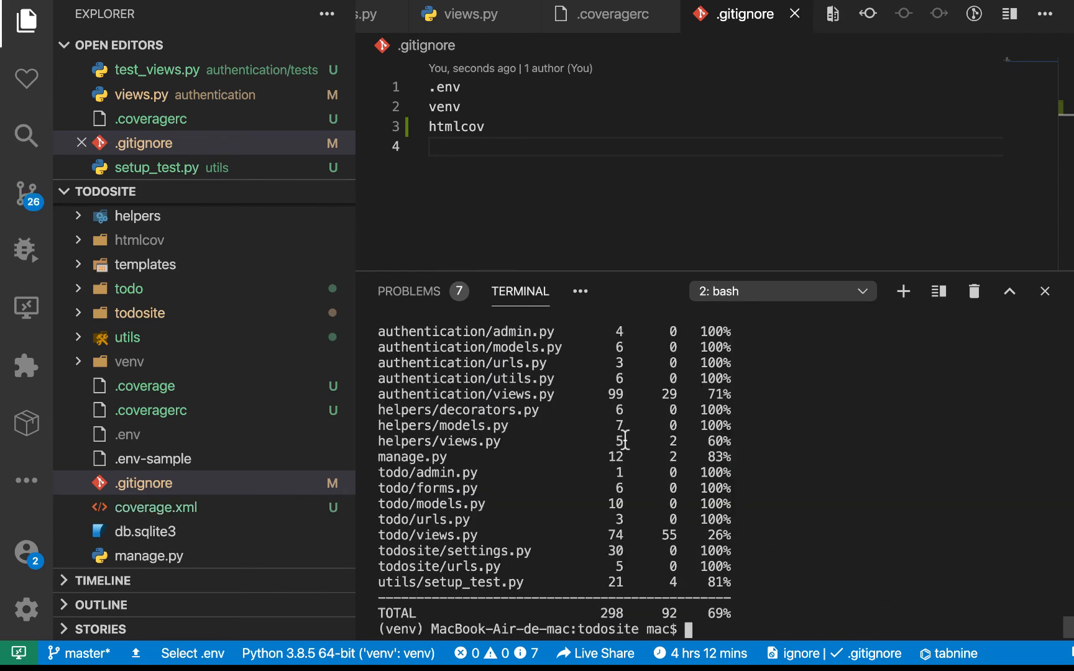
pyautogui.moveTo(644, 448)
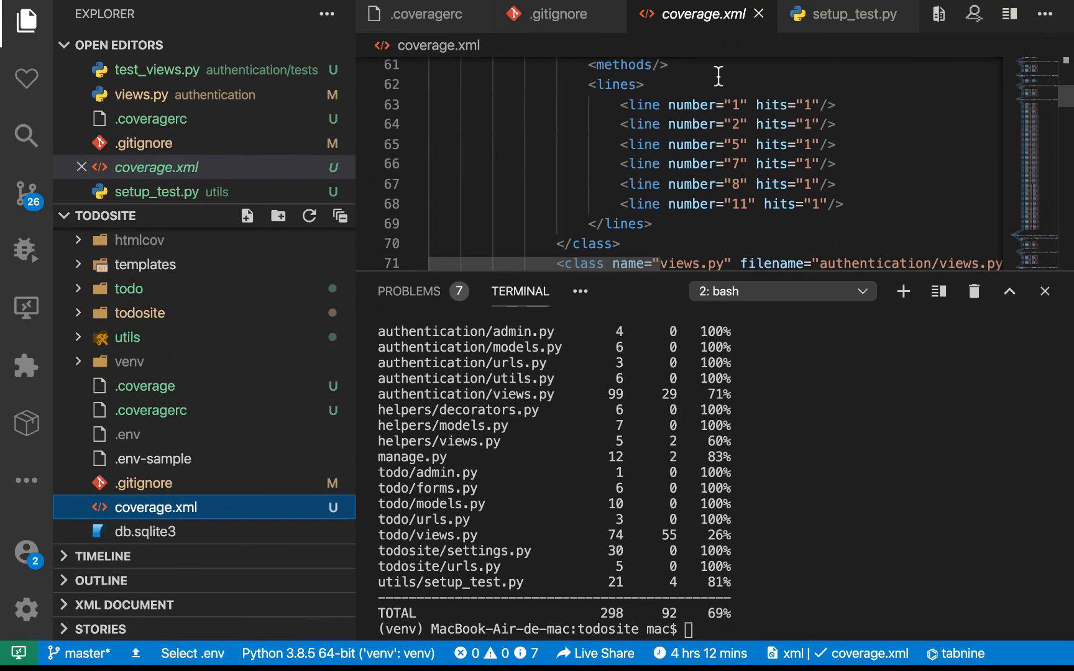
# Step: Review the .coveragerc omit list, then begin a fourth .gitignore entry starting with 'co'
pyautogui.click(152, 118)
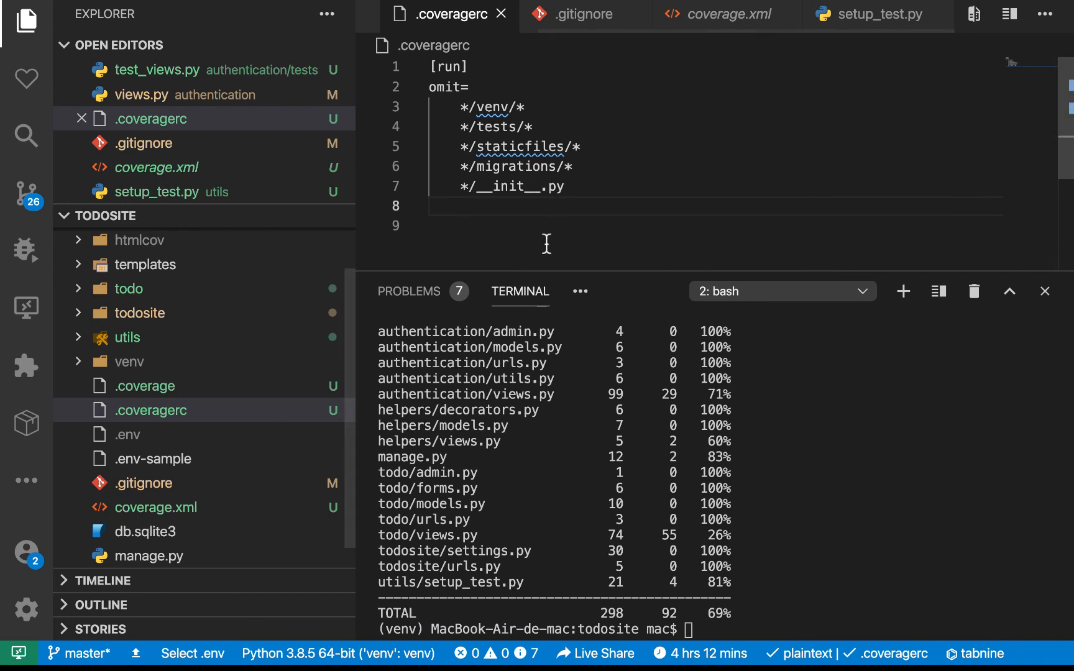
pyautogui.click(583, 14)
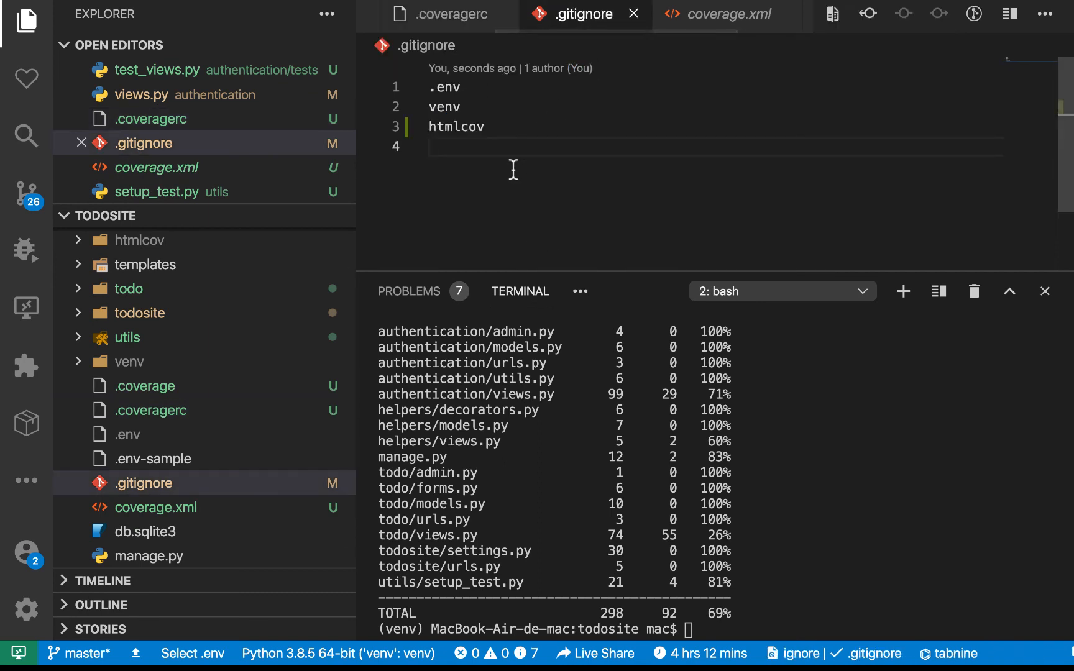
pyautogui.write('co')
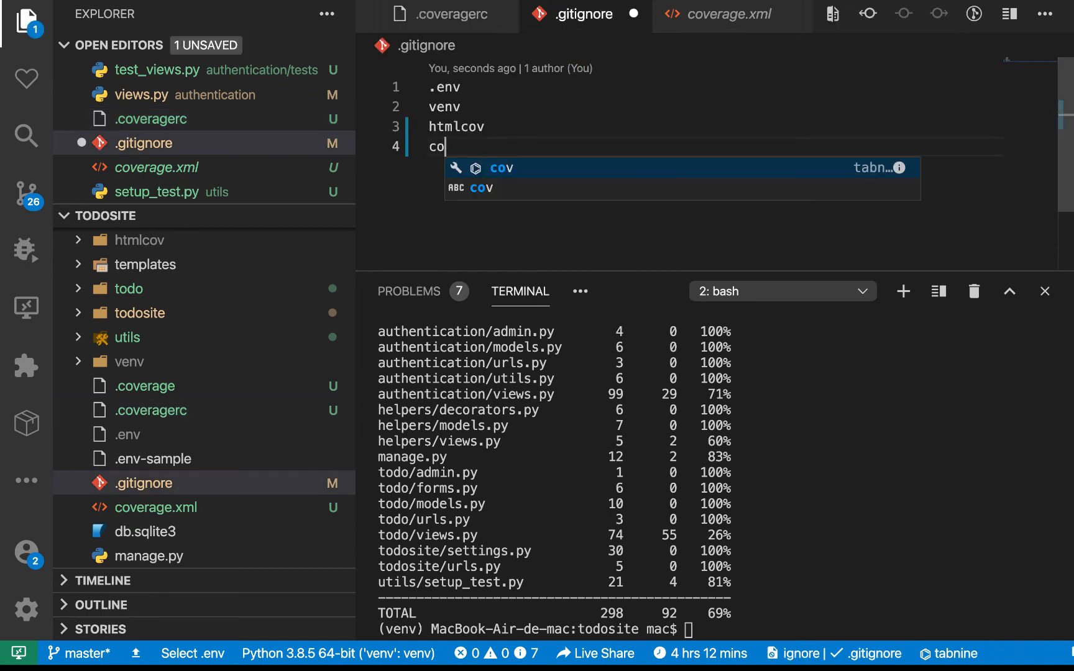